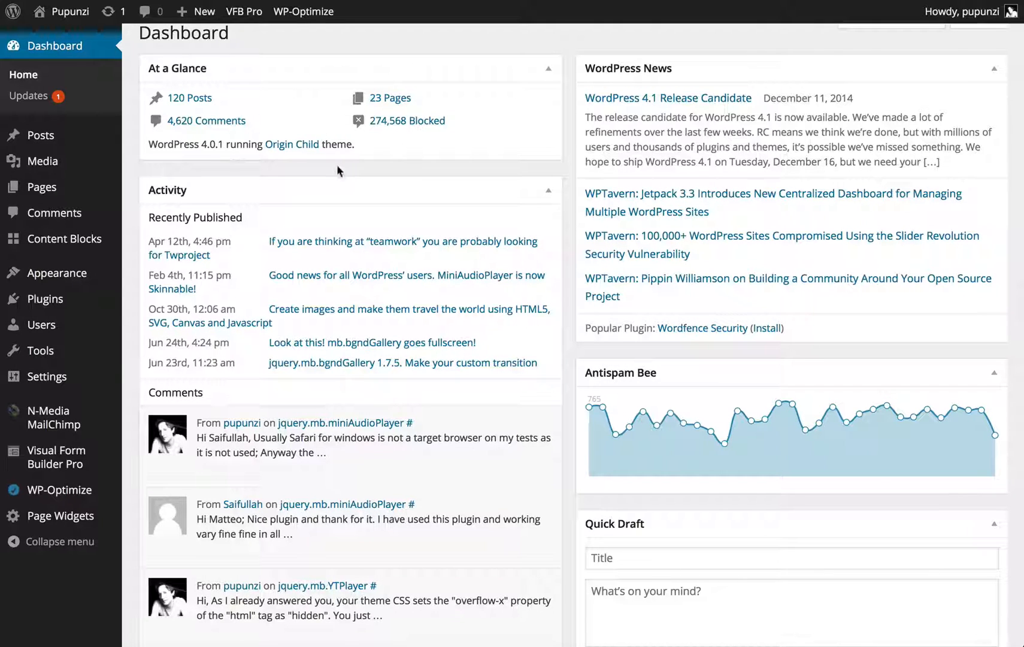
mouse_move(261, 247)
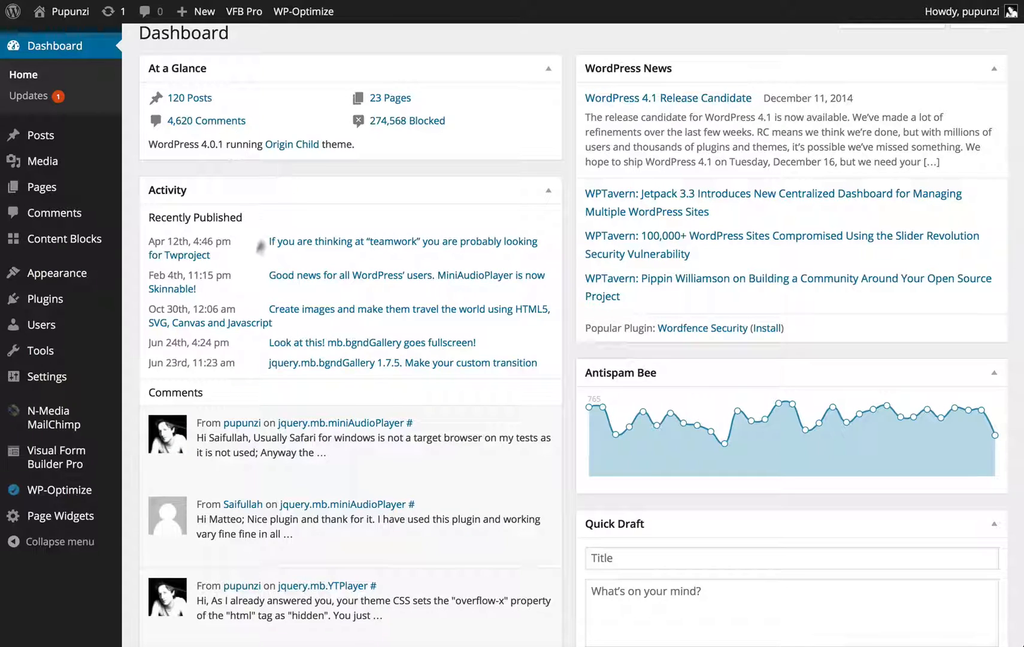
mouse_move(38, 376)
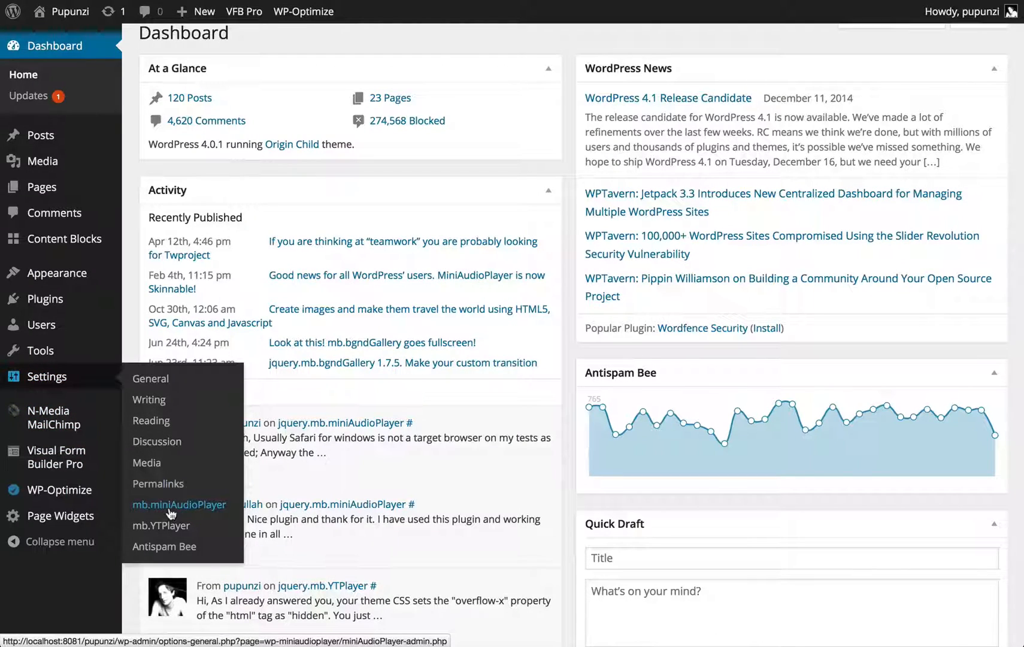
Reach the mb.miniAudioPlayer settings page showing the a_terrible_skin custom skin CSS
left_click(178, 504)
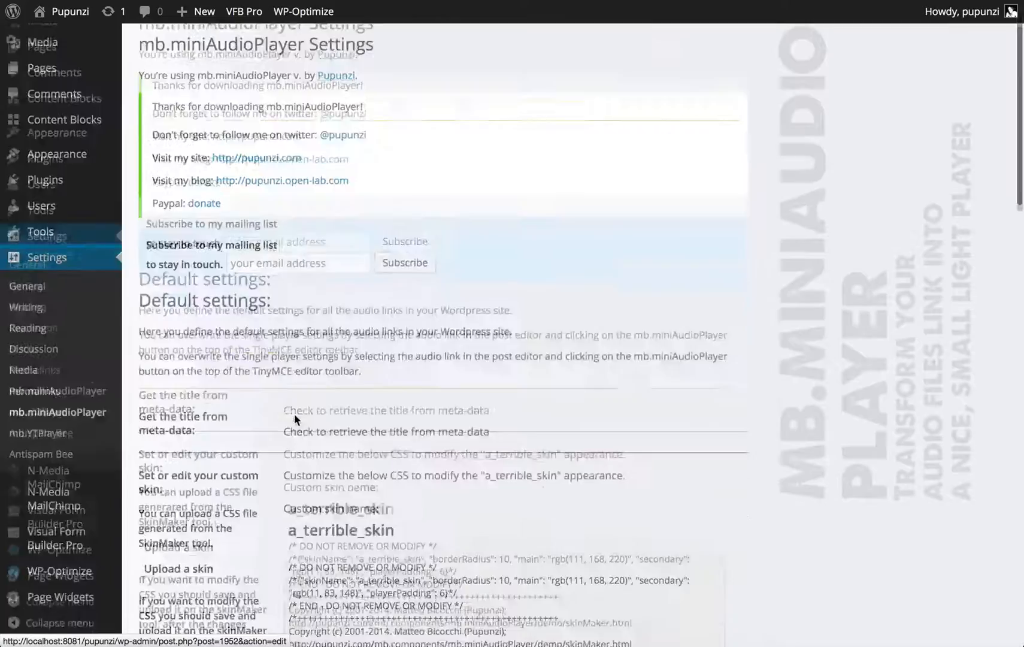
scroll("down", 3)
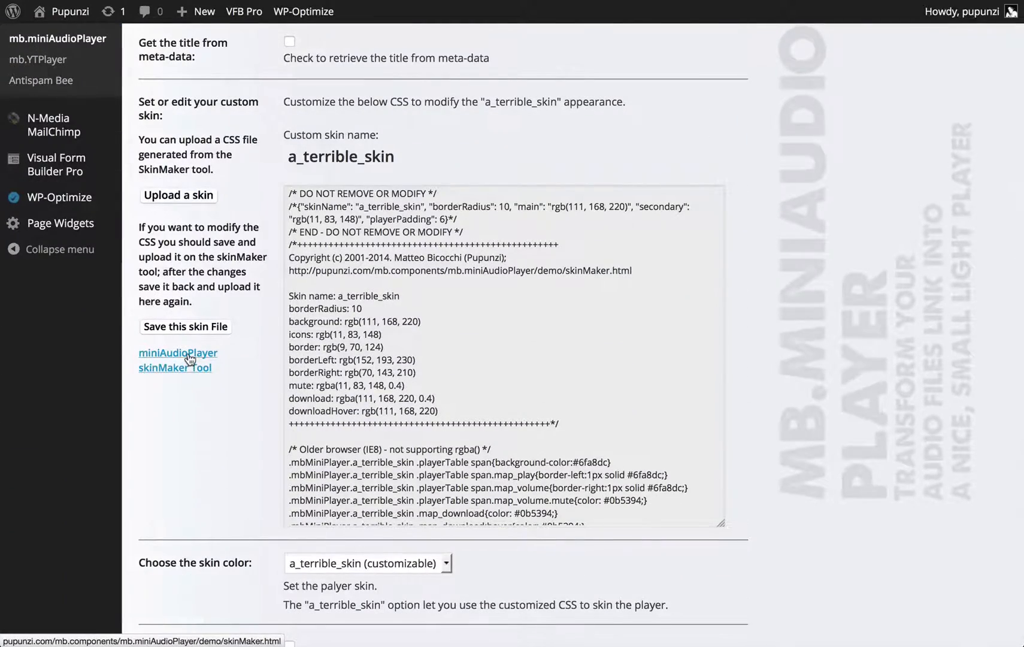
Launch the online Skin Maker tool and set its preview background to a light blue swatch
left_click(177, 359)
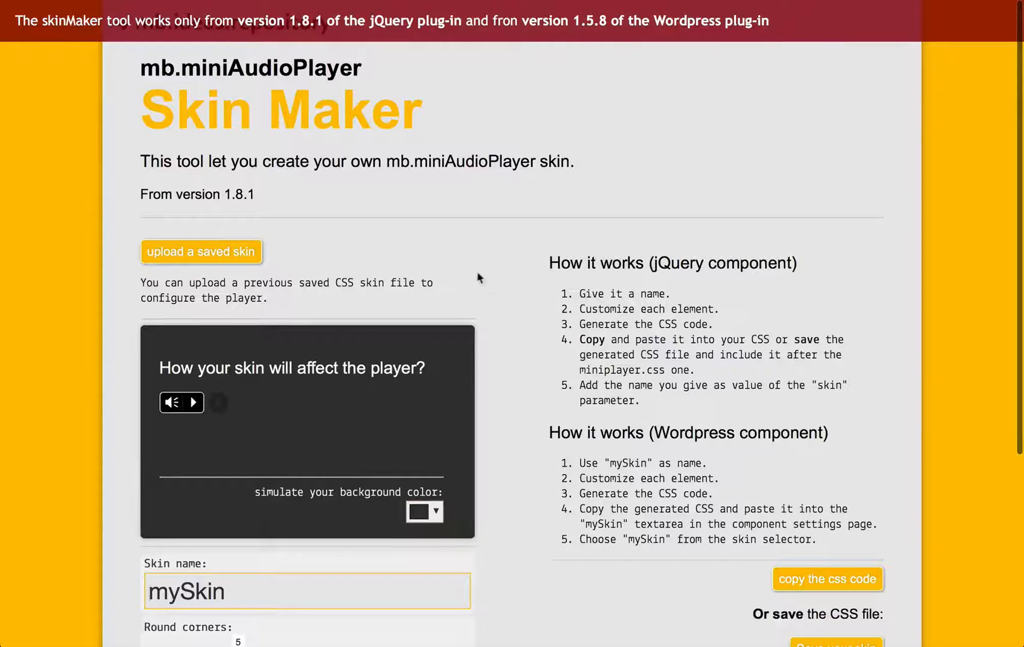
scroll("down", 3)
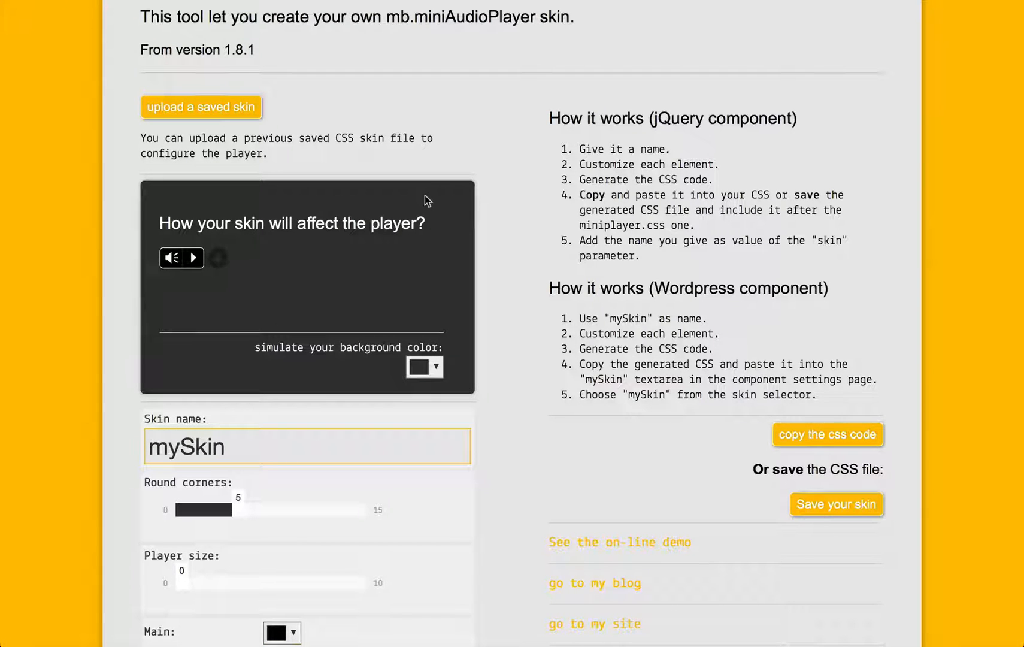
scroll("down", 3)
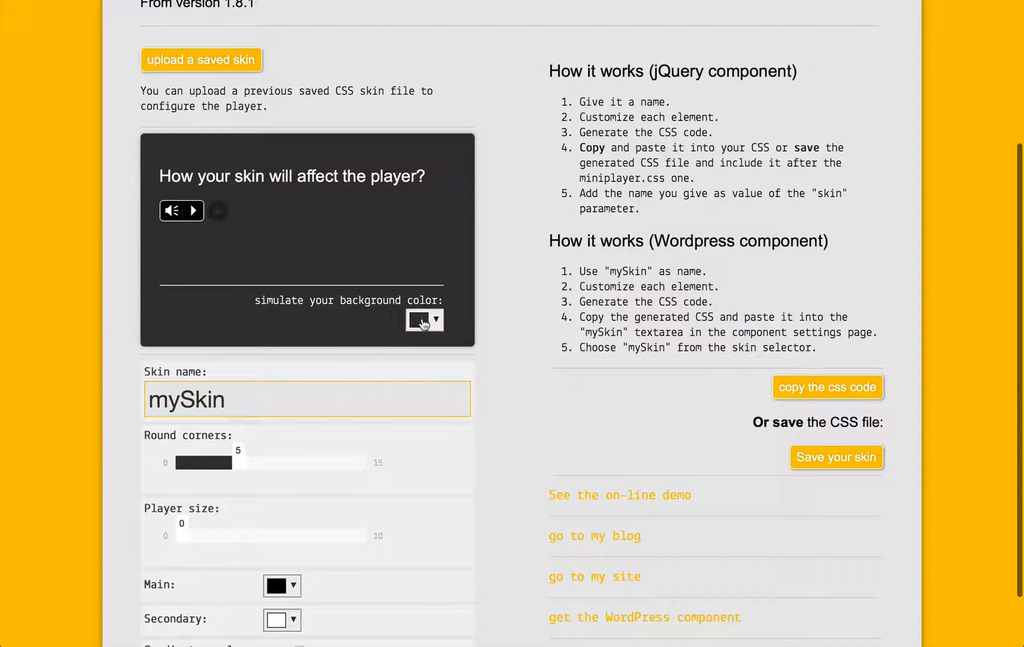
left_click(423, 320)
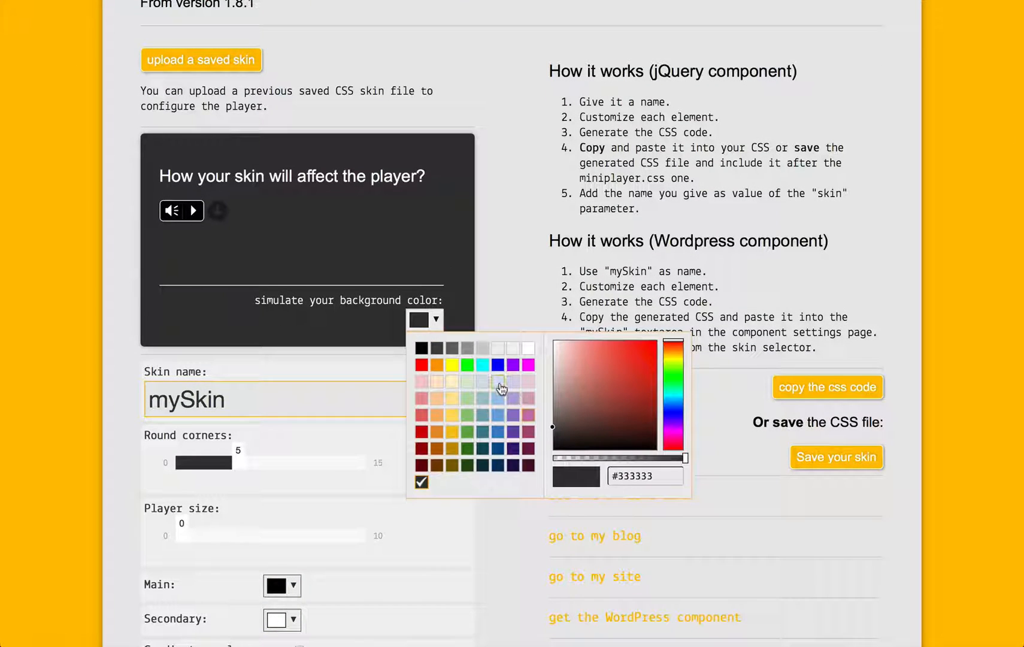
left_click(497, 380)
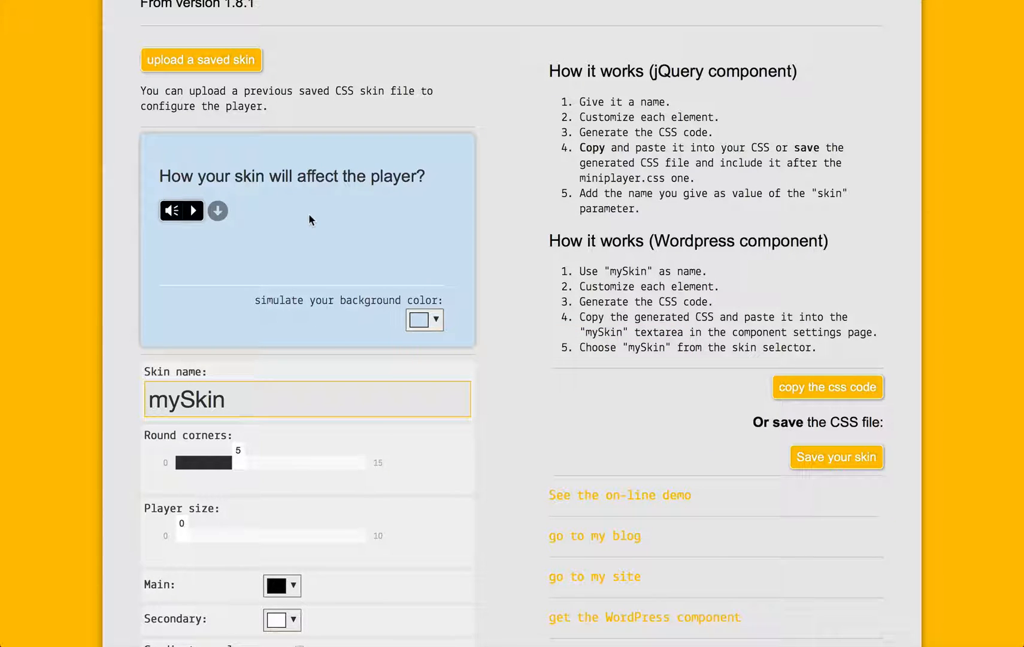
mouse_move(247, 378)
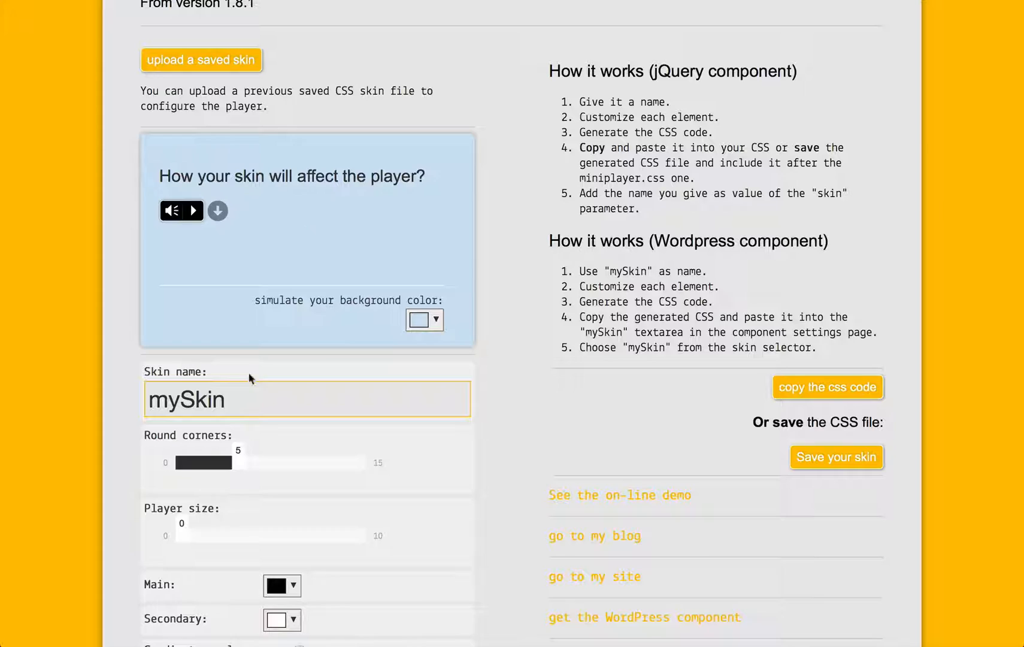
Replace the skin name with my_beautiful_skin
double_click(186, 399)
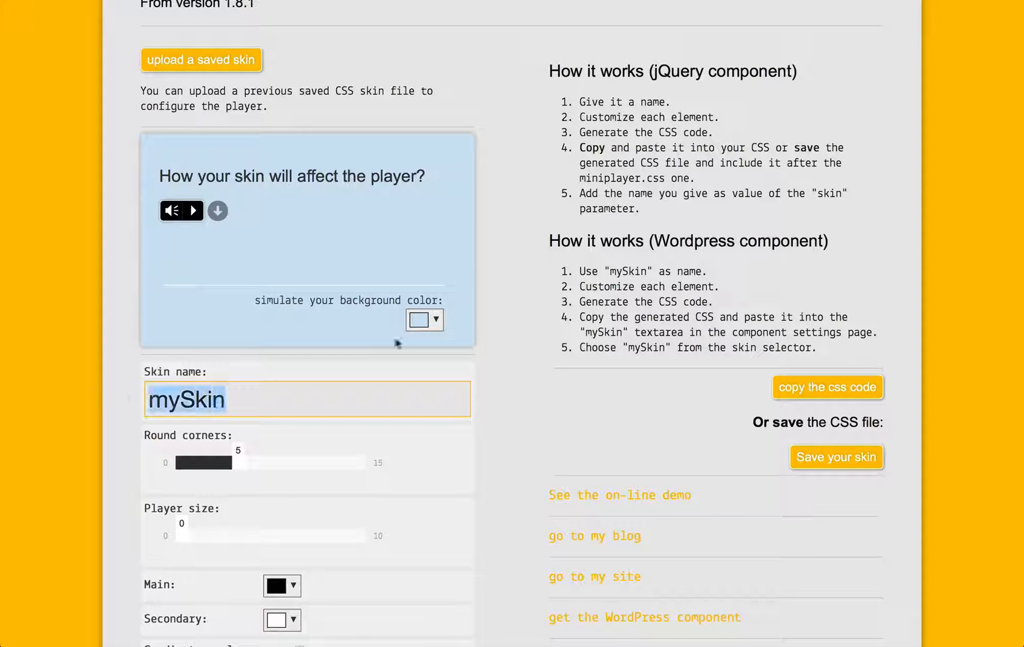
mouse_move(399, 343)
type("m")
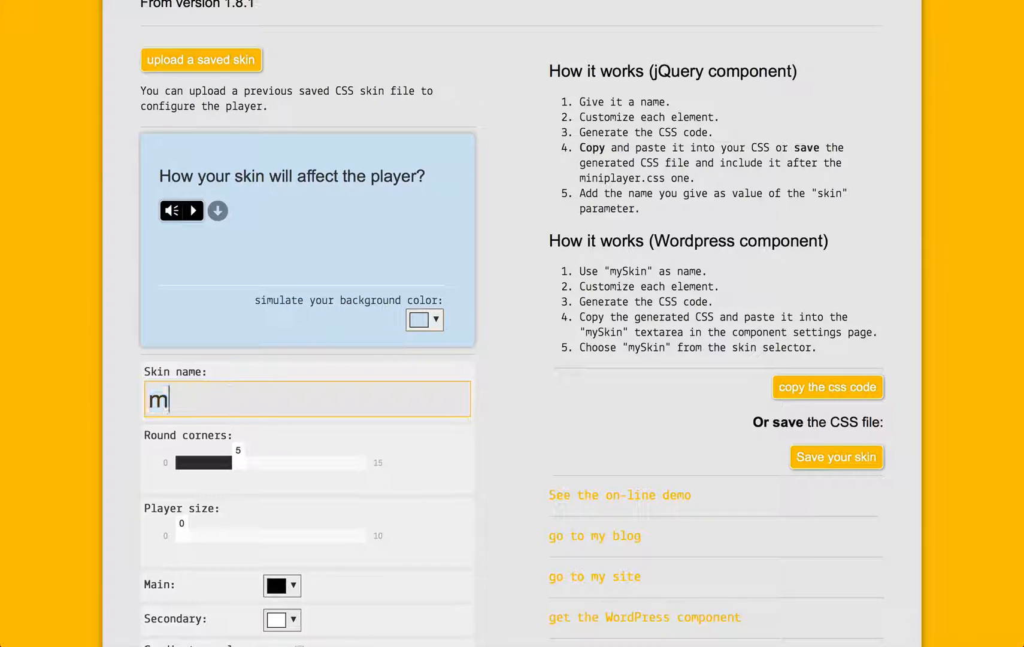
type("y_bea")
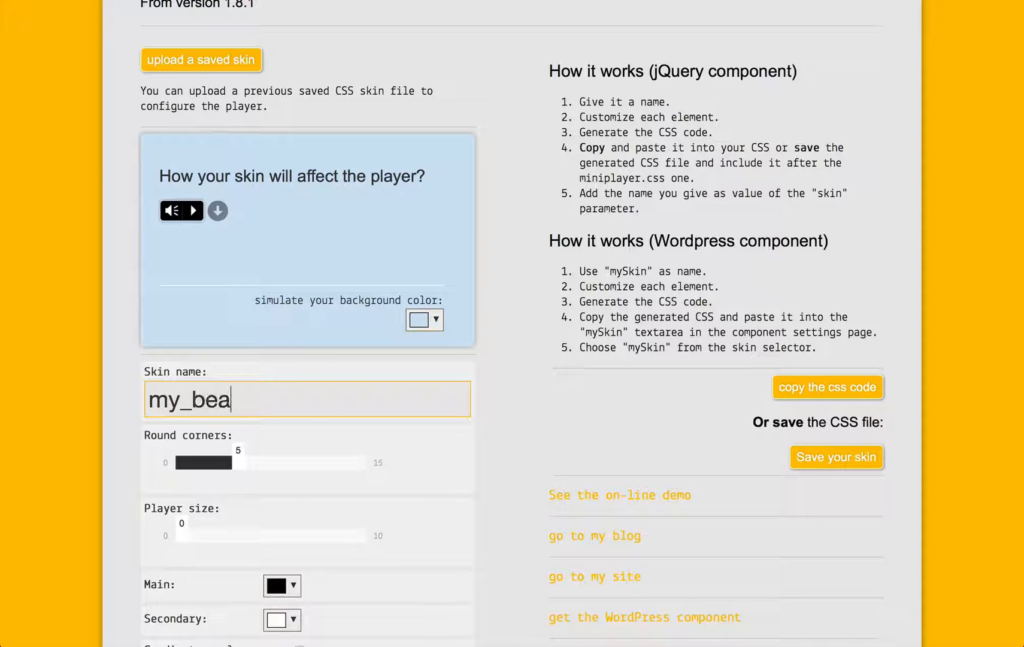
type("utiful_")
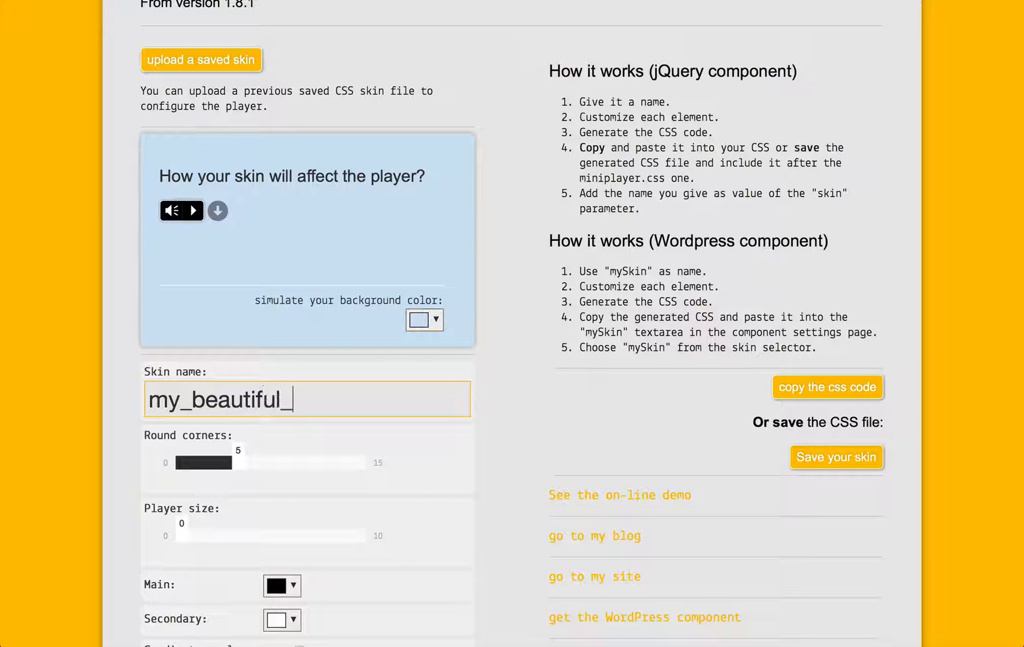
type("skin")
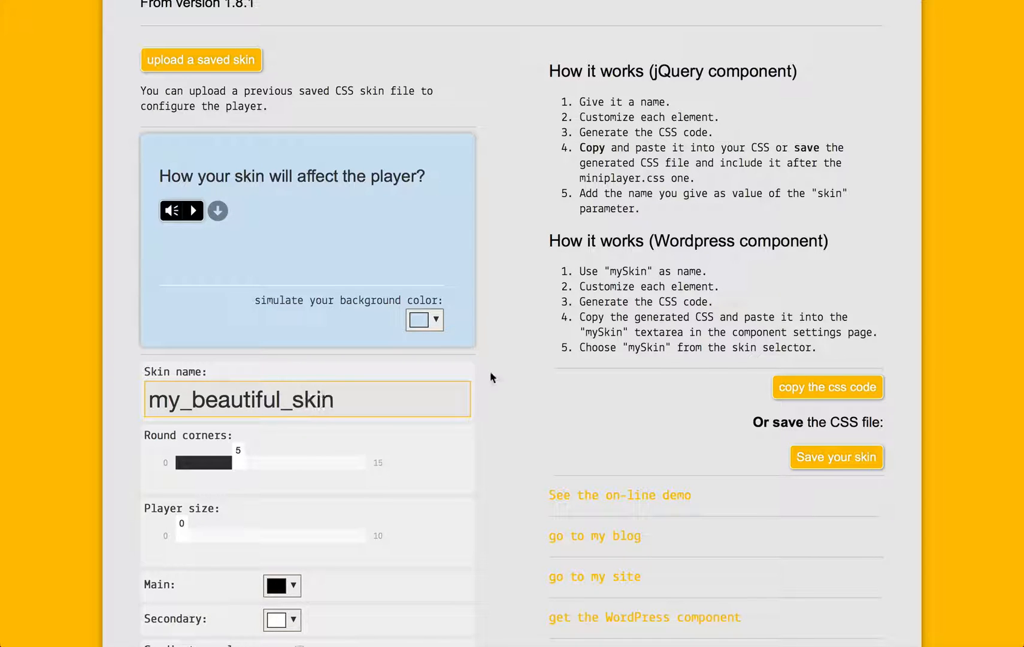
Set round corners to 6 and player size to 5 with the sliders
scroll("down", 3)
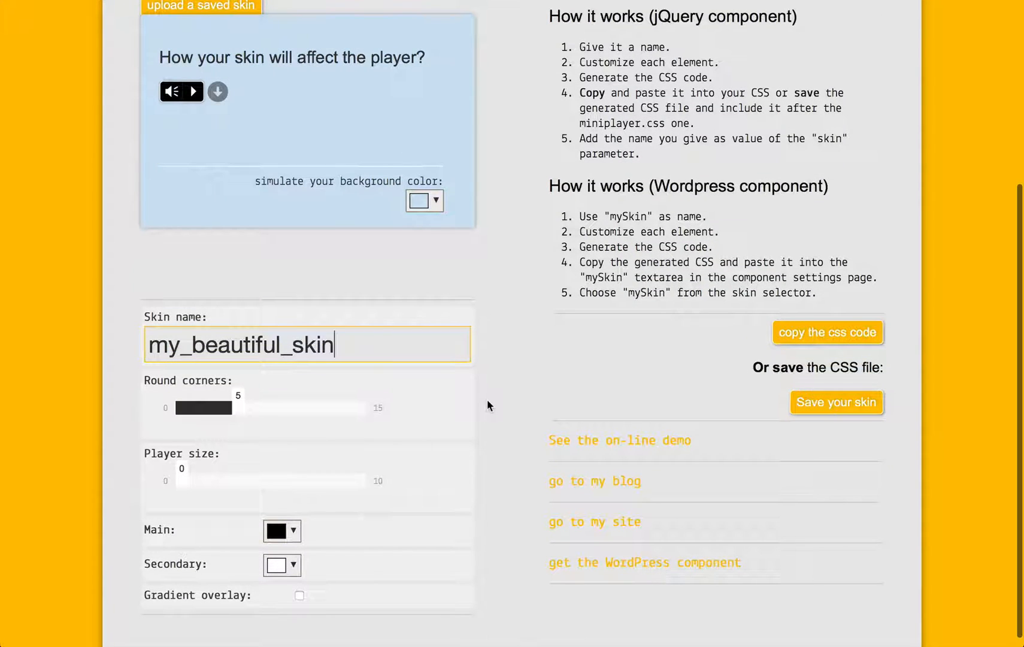
mouse_move(236, 404)
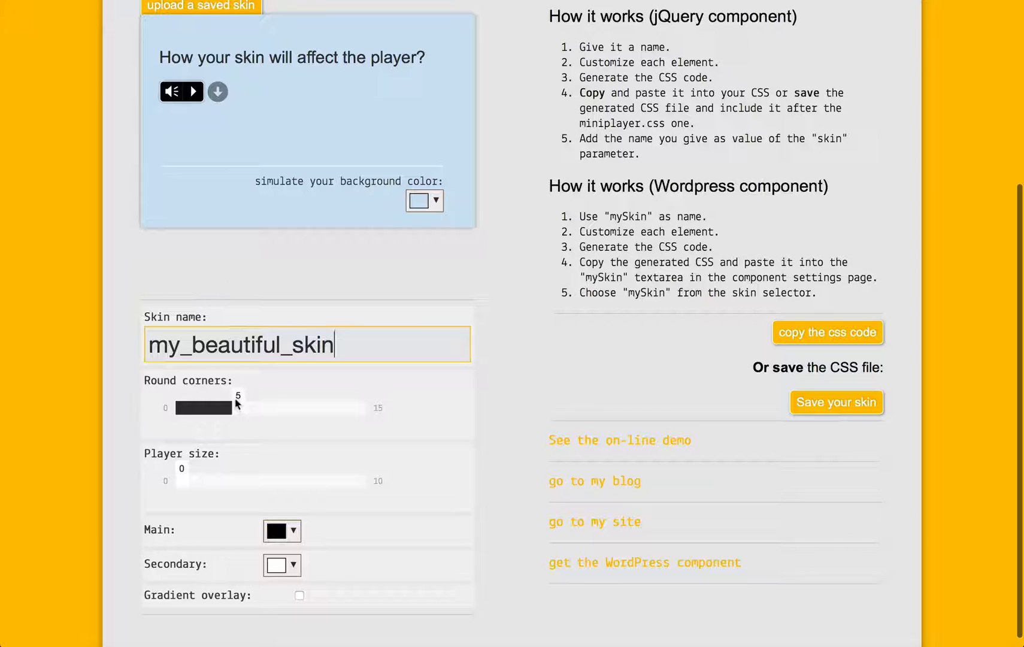
left_click_drag(238, 406, 284, 406)
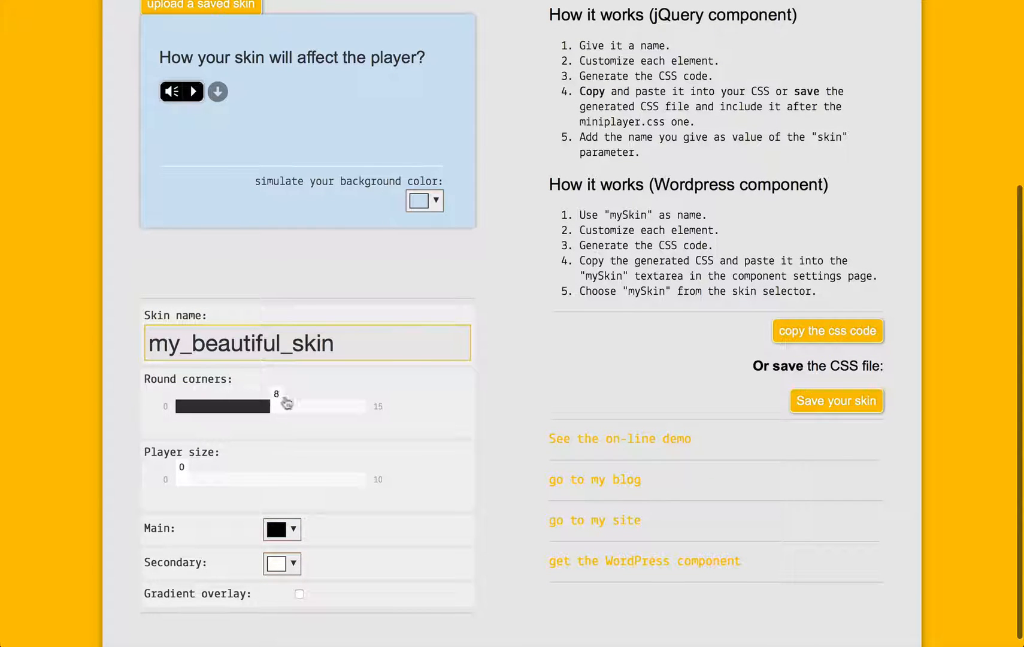
left_click_drag(284, 406, 314, 401)
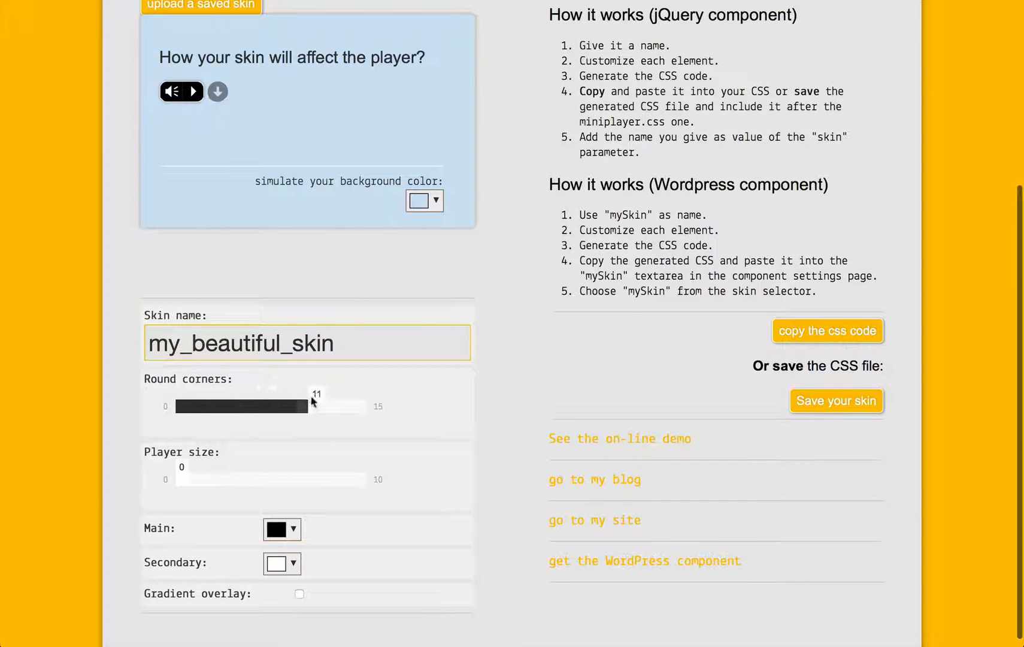
left_click_drag(315, 406, 249, 406)
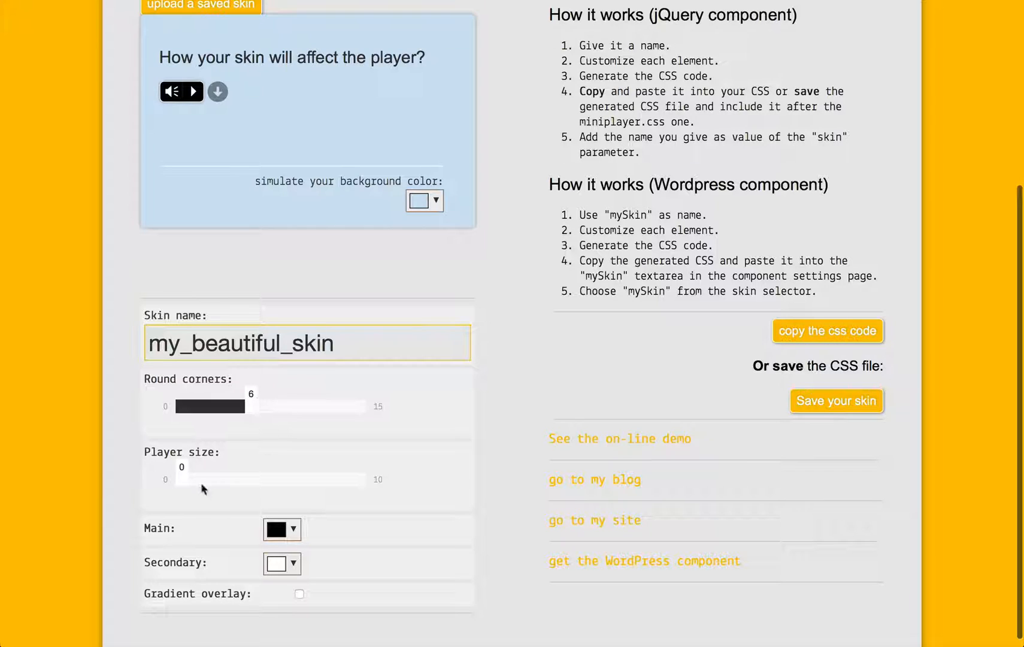
left_click_drag(166, 478, 271, 477)
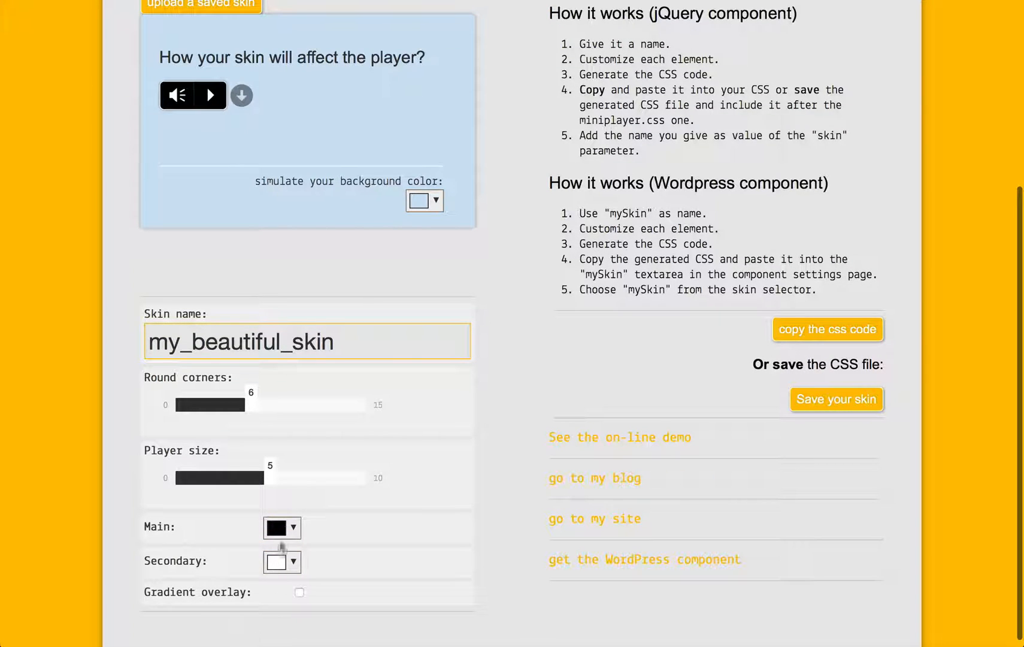
Make the skin's main colour a medium blue swatch and its secondary colour dark blue
left_click(277, 527)
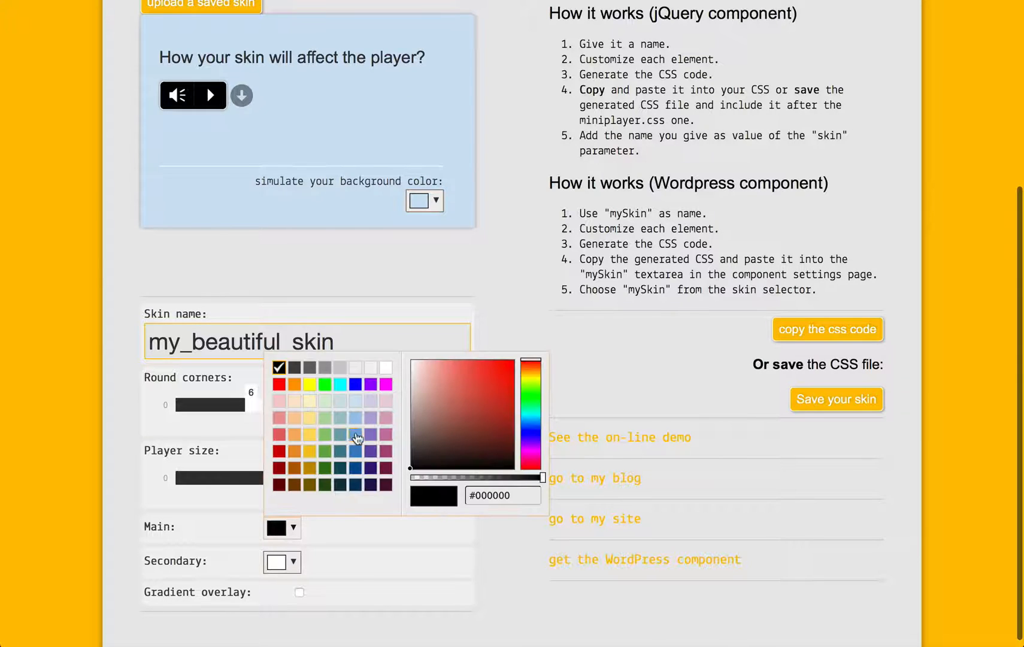
left_click(354, 433)
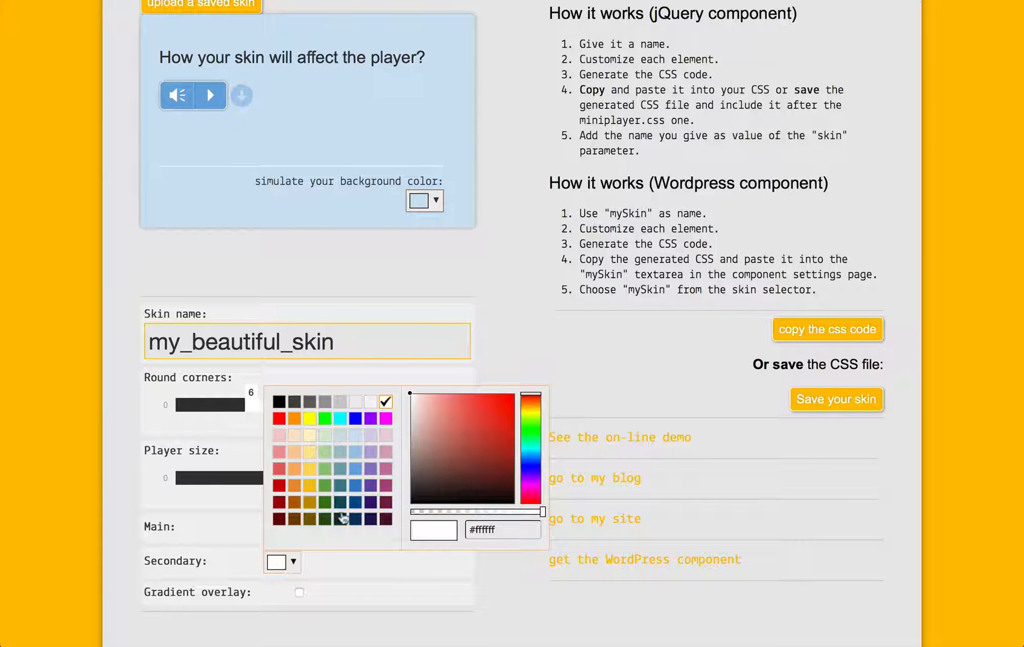
left_click(354, 500)
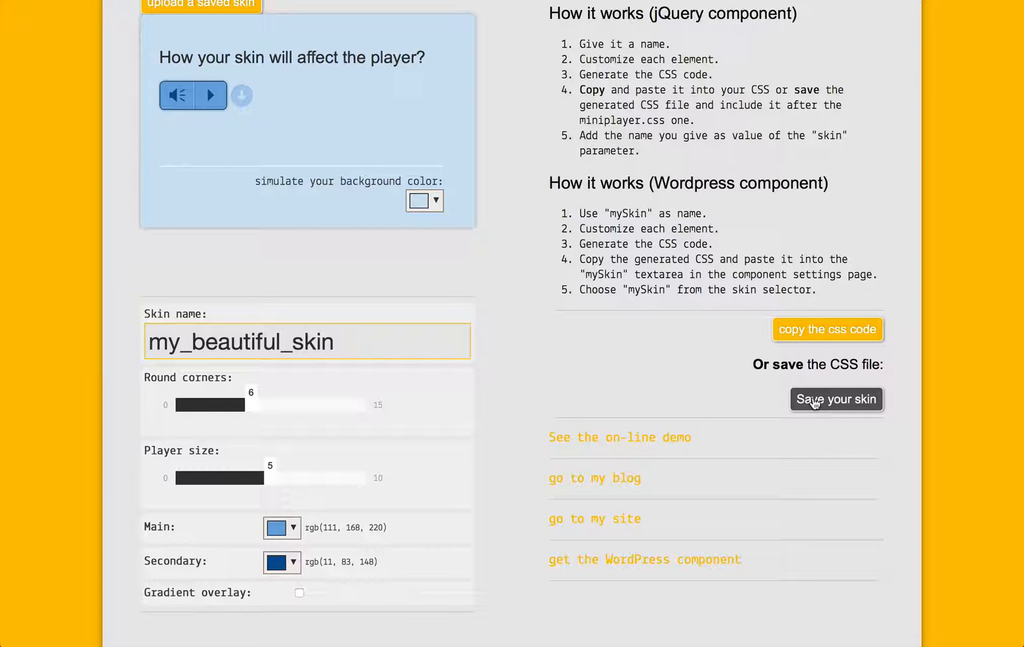
Download the generated skin and save it as my_beautiful_skin.css in Scrivania
left_click(836, 399)
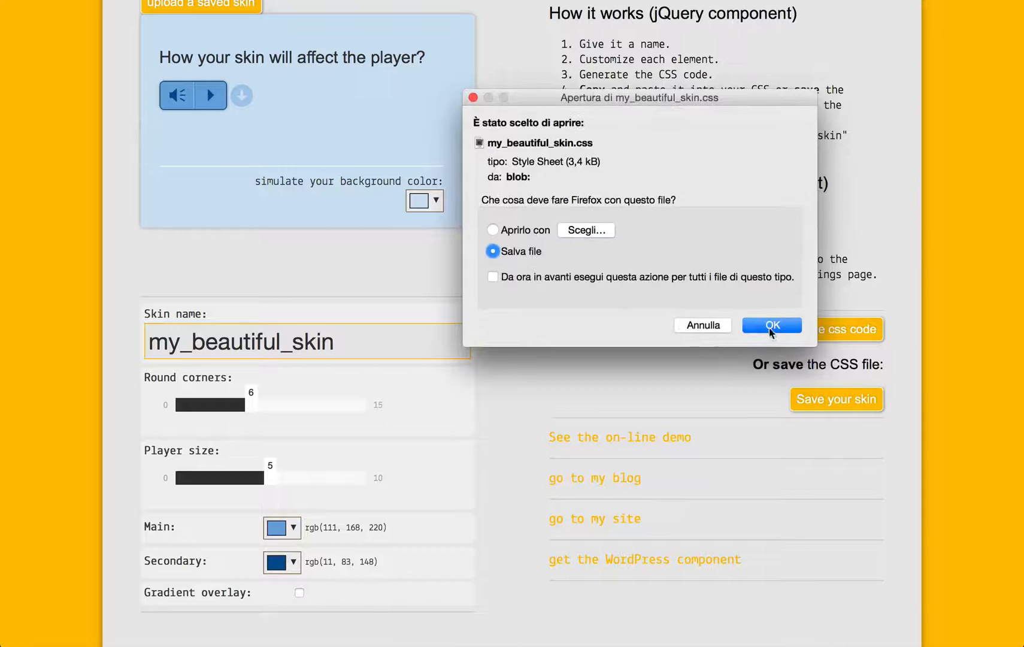
left_click(772, 326)
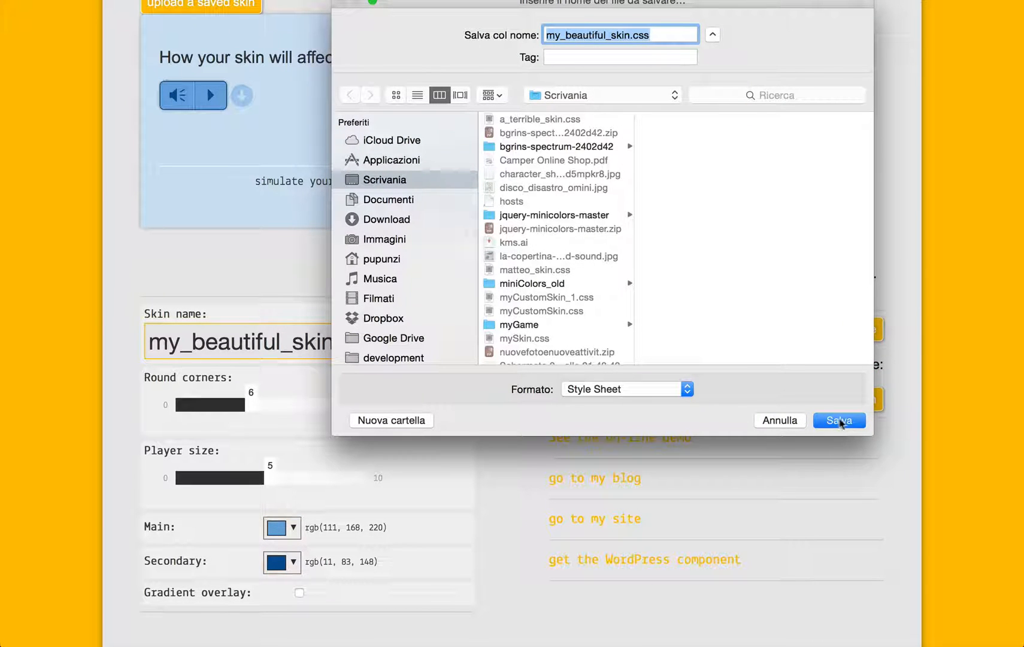
left_click(838, 420)
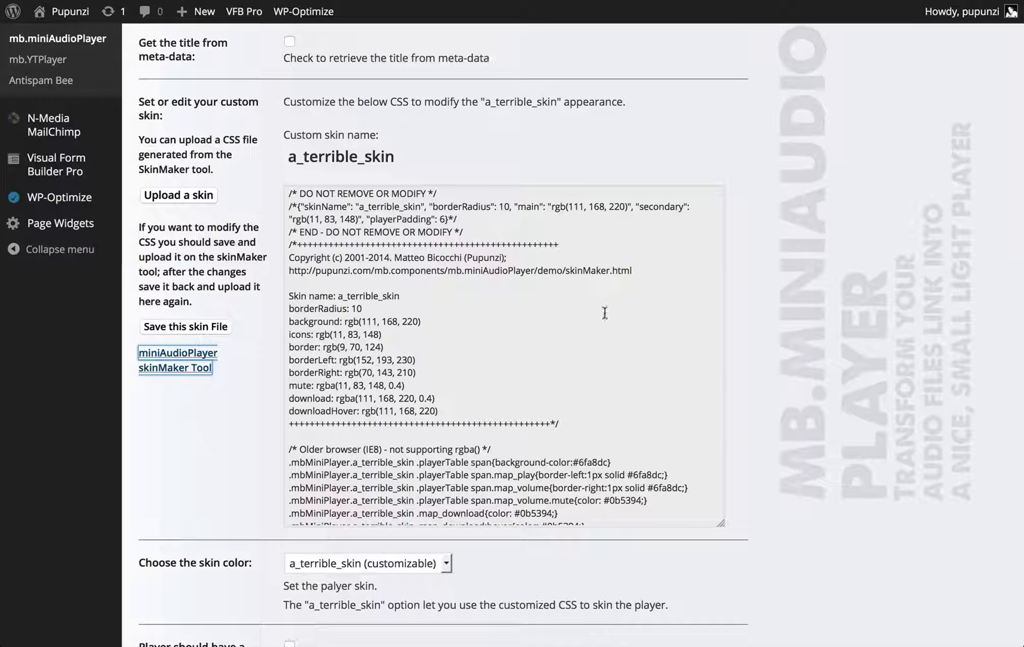
Upload my_beautiful_skin.css from Scrivania as the custom skin, replacing a_terrible_skin
scroll("down", 3)
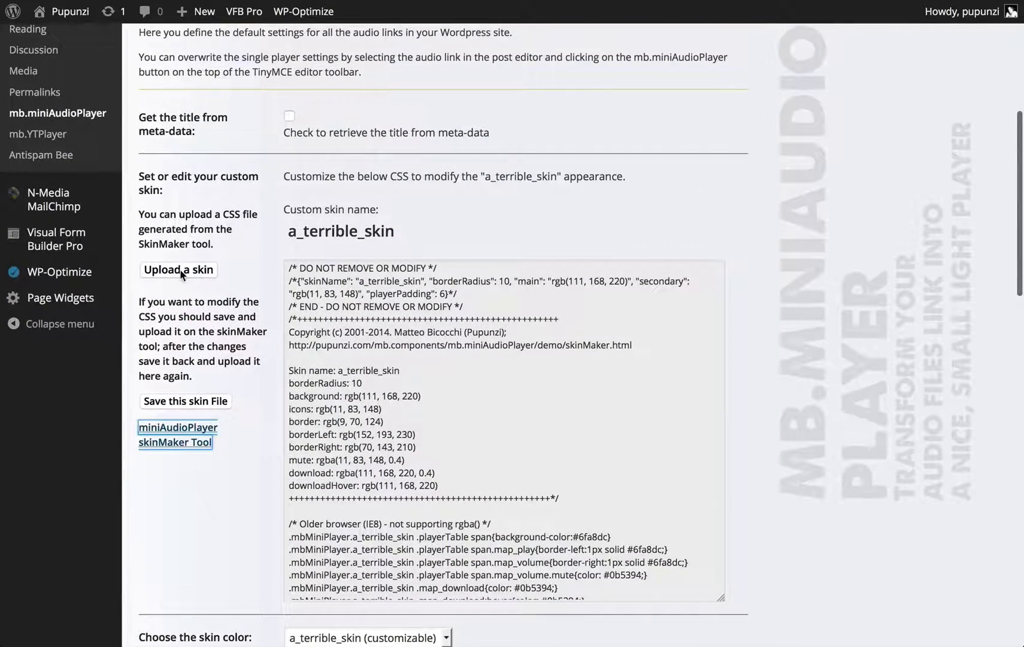
left_click(177, 269)
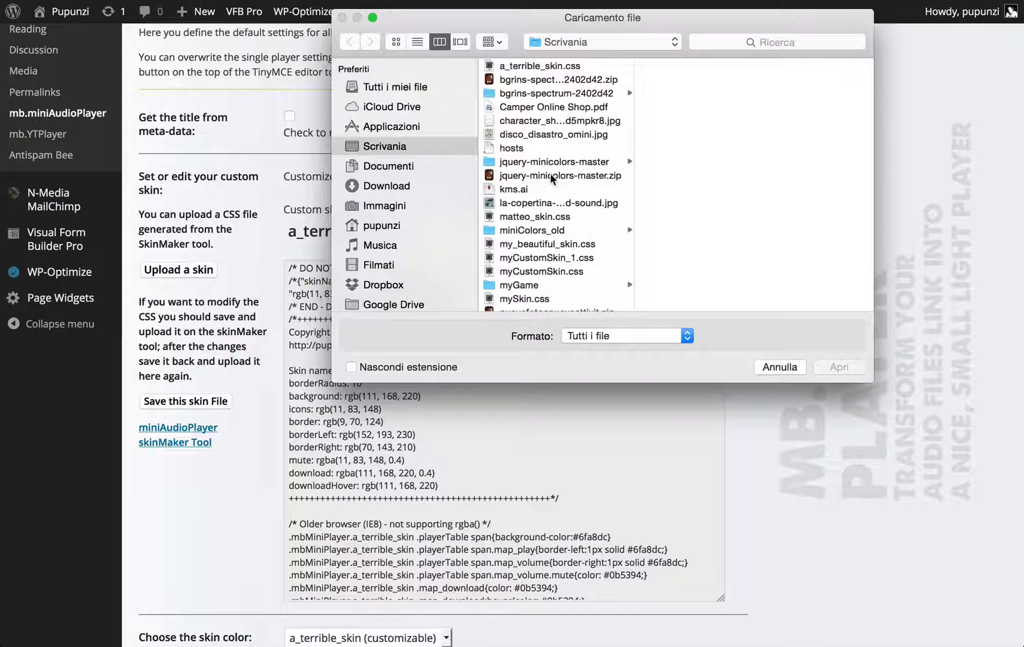
scroll("down", 3)
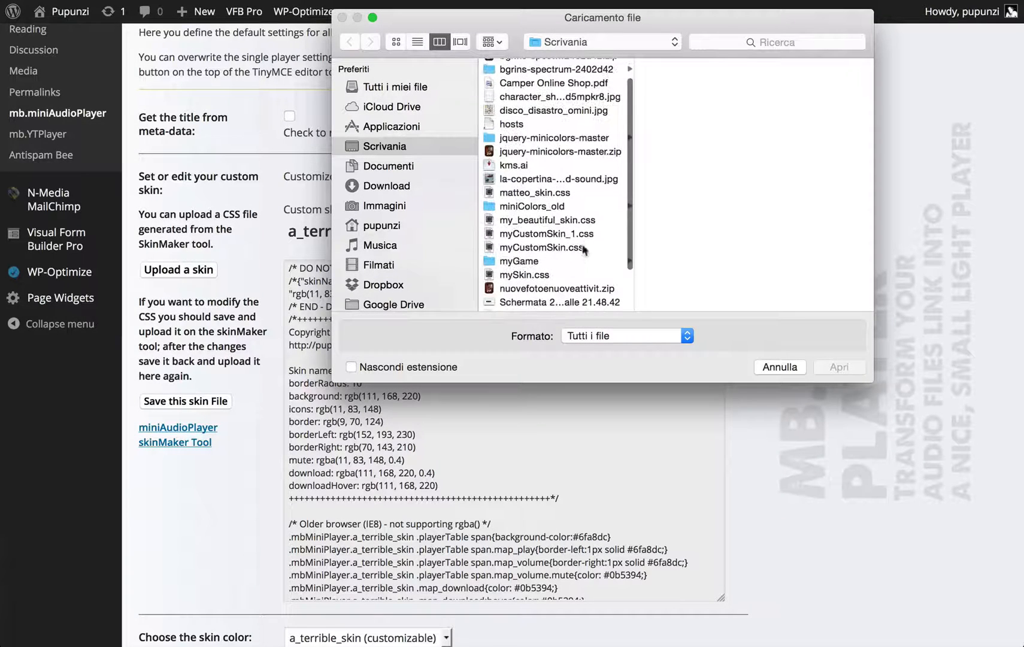
left_click(548, 219)
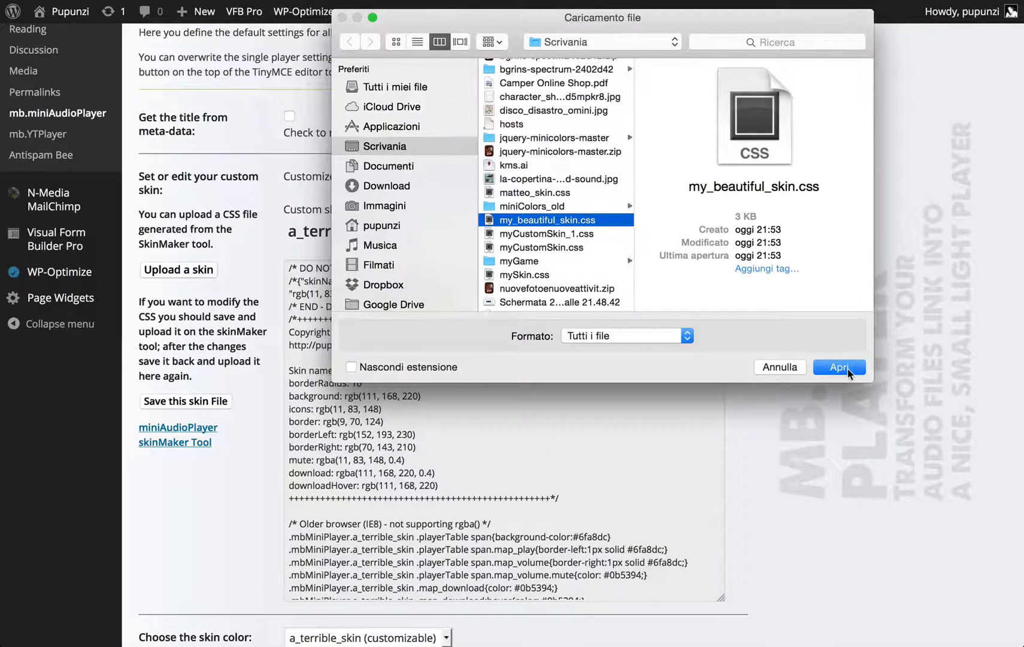
left_click(838, 366)
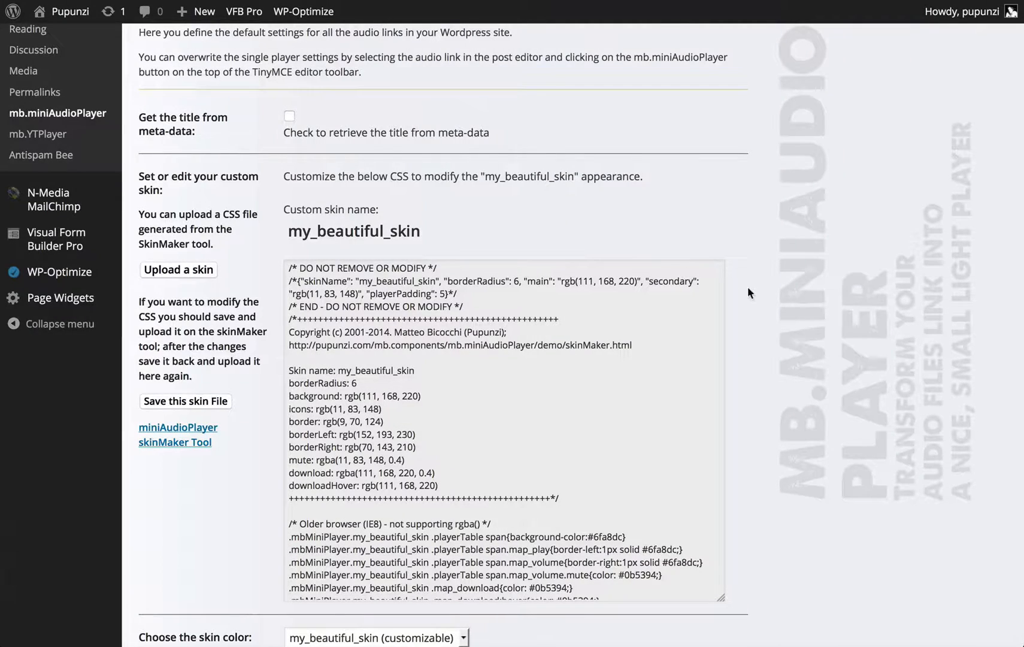
Scroll through the uploaded skin CSS and list the 'Choose the skin color' choices
scroll("down", 3)
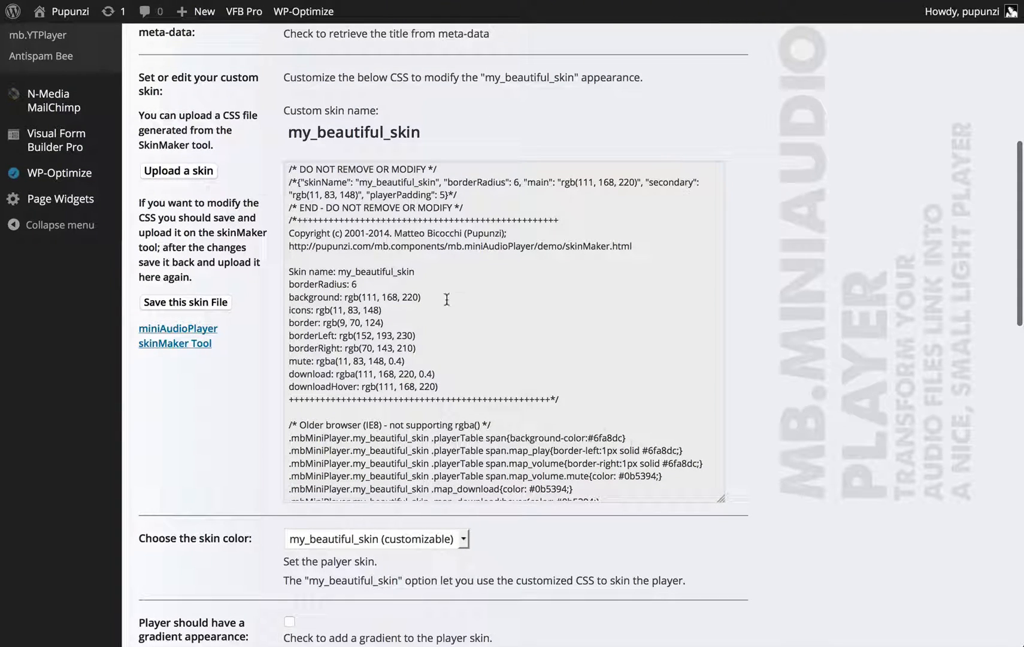
scroll("down", 3)
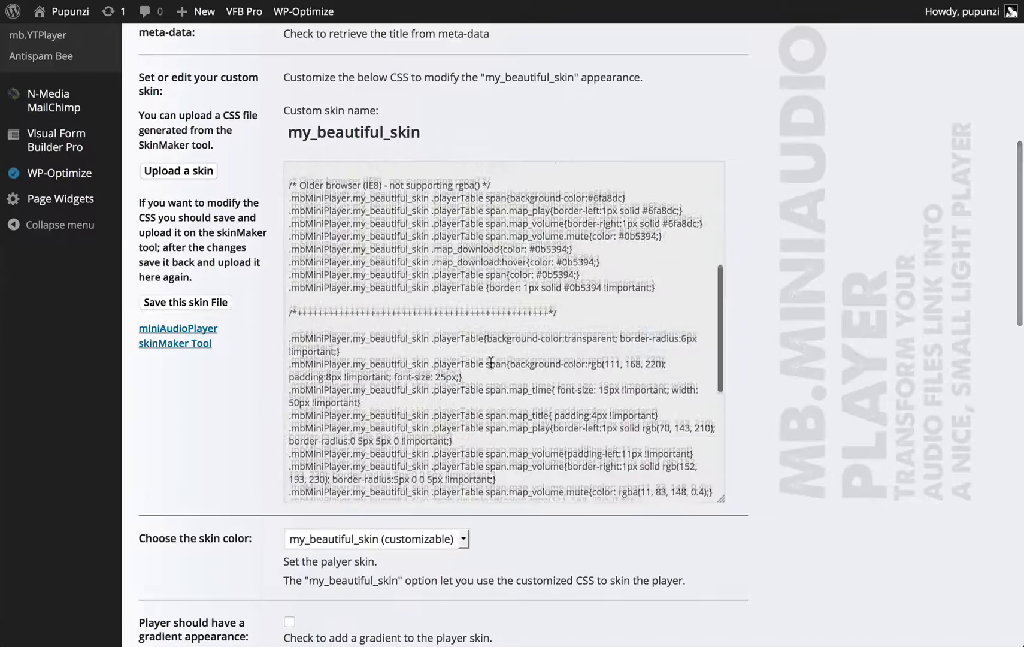
scroll("down", 3)
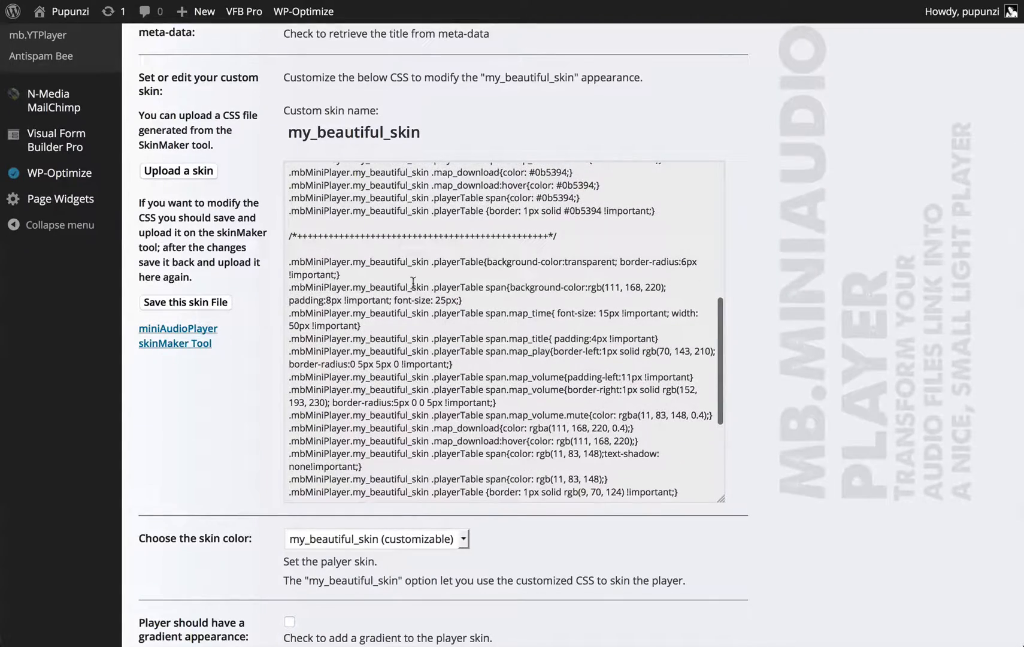
scroll("down", 3)
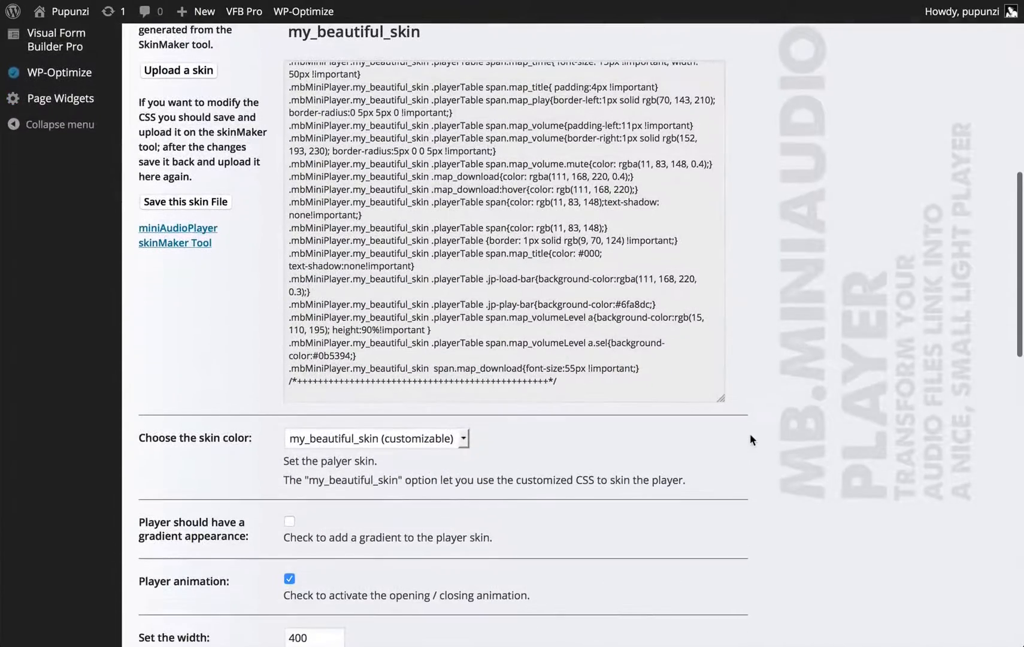
left_click(376, 439)
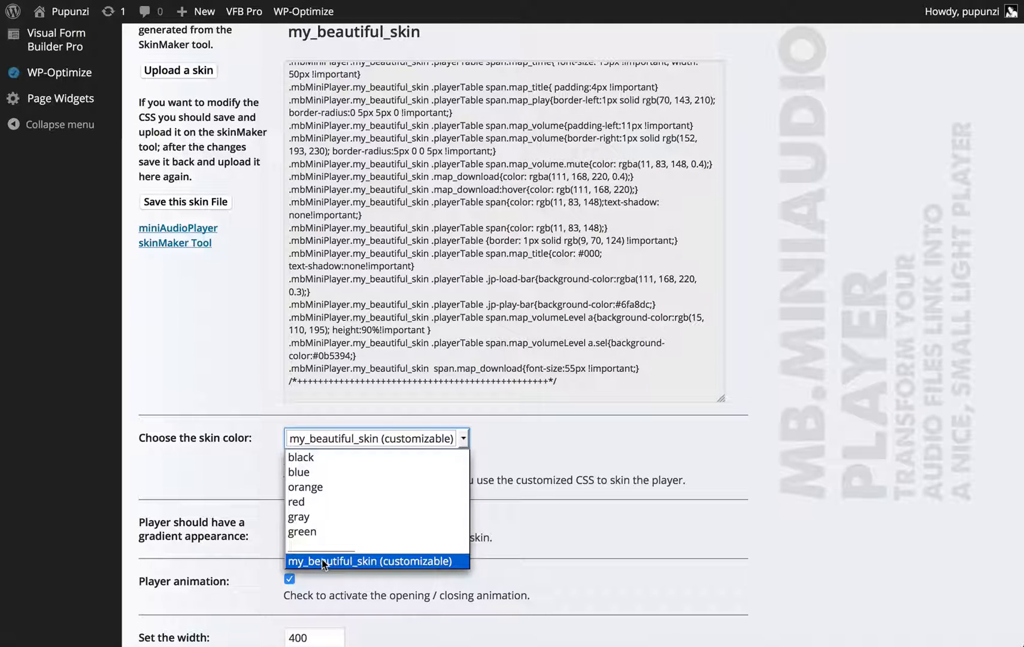
Select my_beautiful_skin (customizable) as the skin and save the settings with Save Changes
left_click(376, 561)
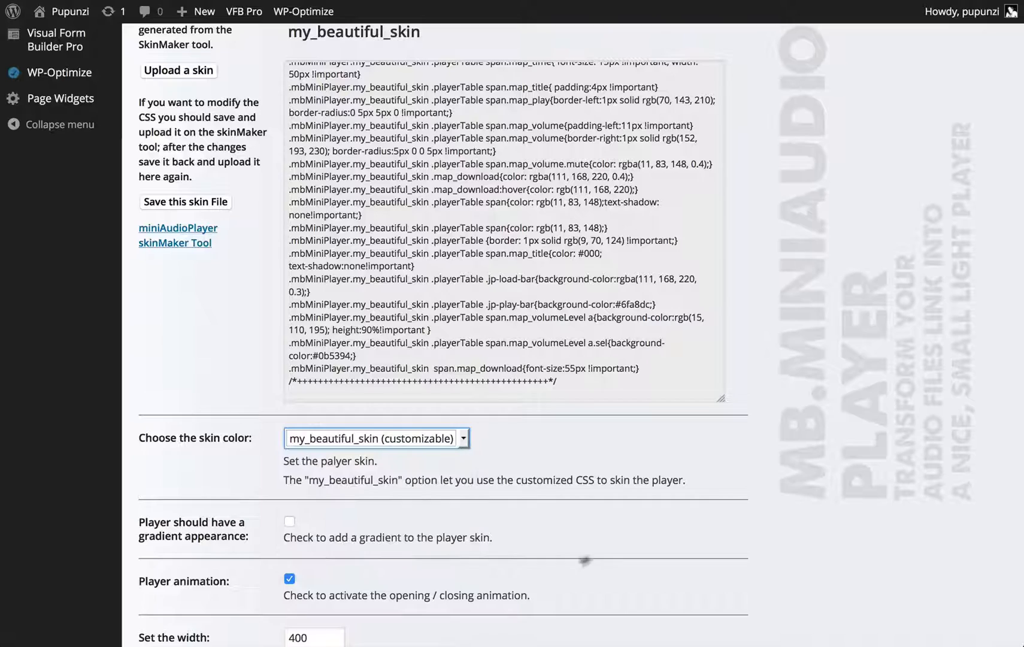
scroll("down", 3)
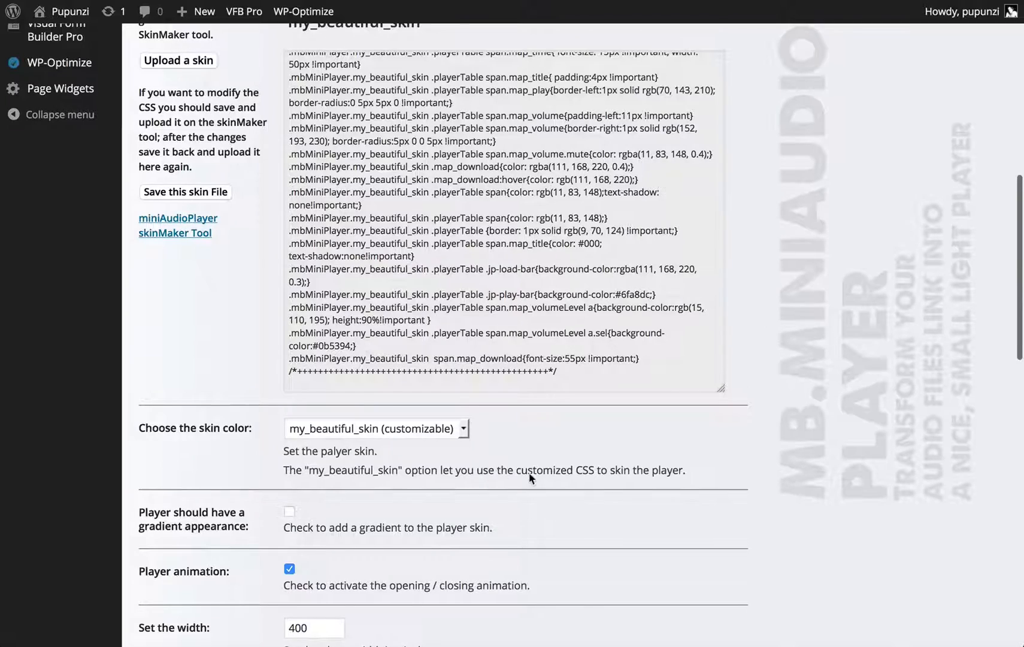
scroll("down", 3)
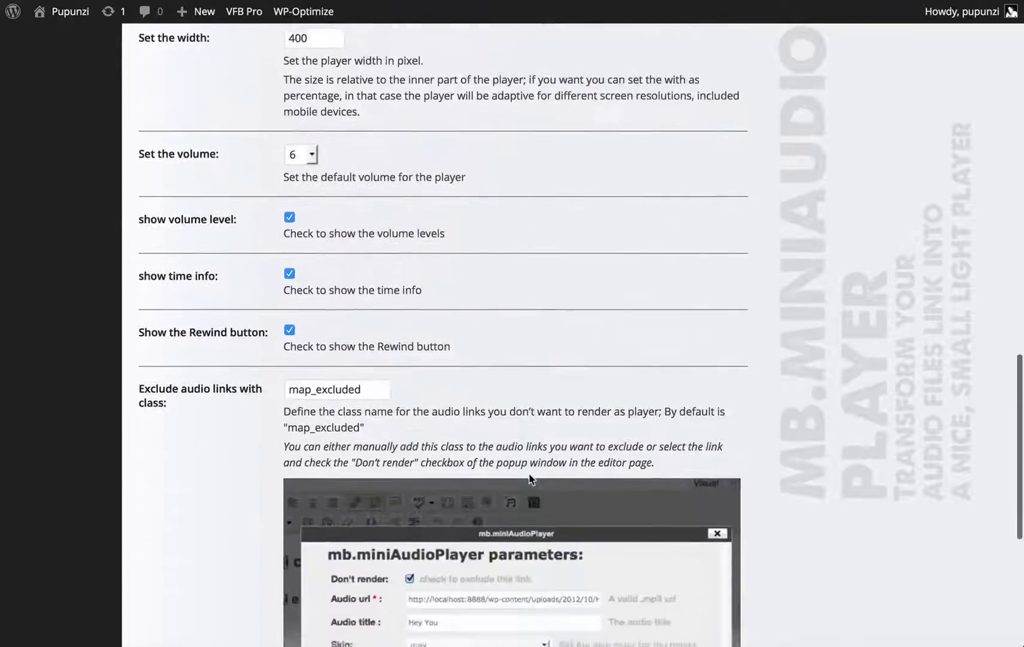
scroll("down", 3)
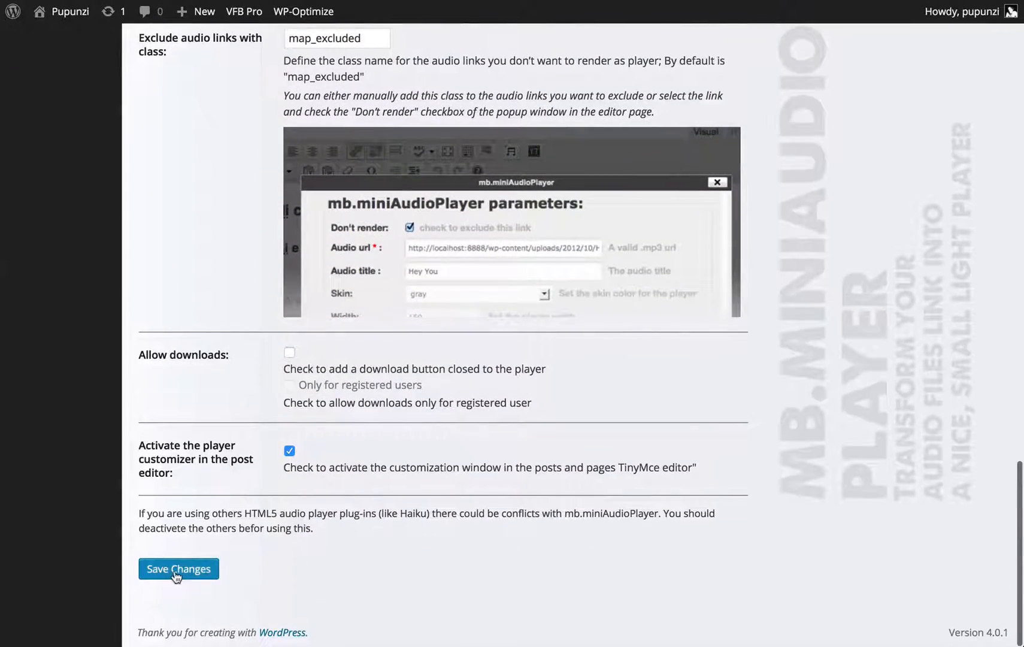
left_click(177, 569)
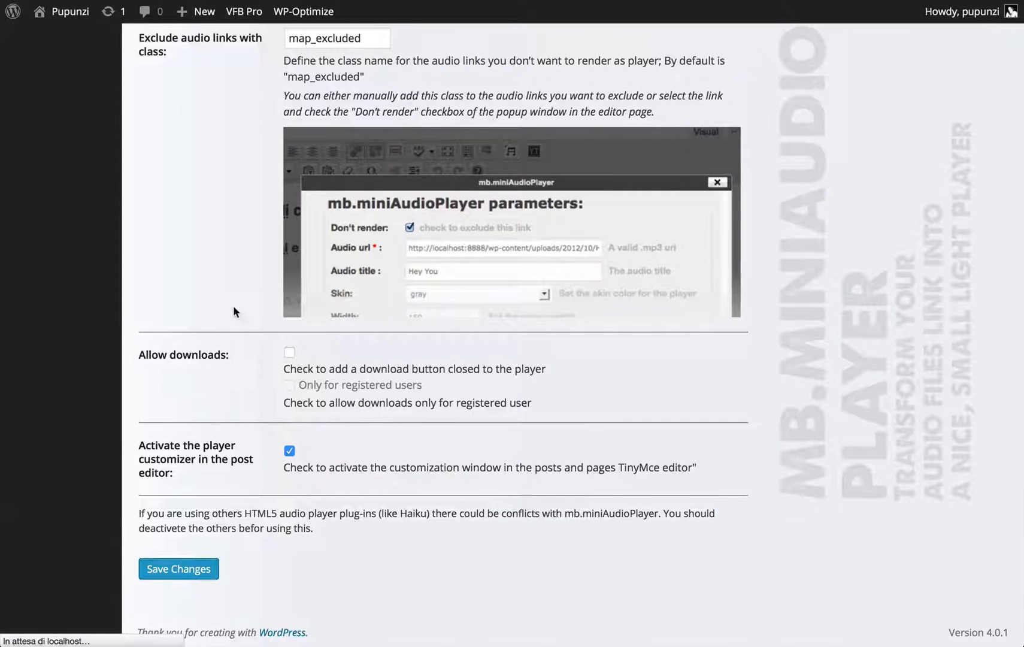
left_click(178, 569)
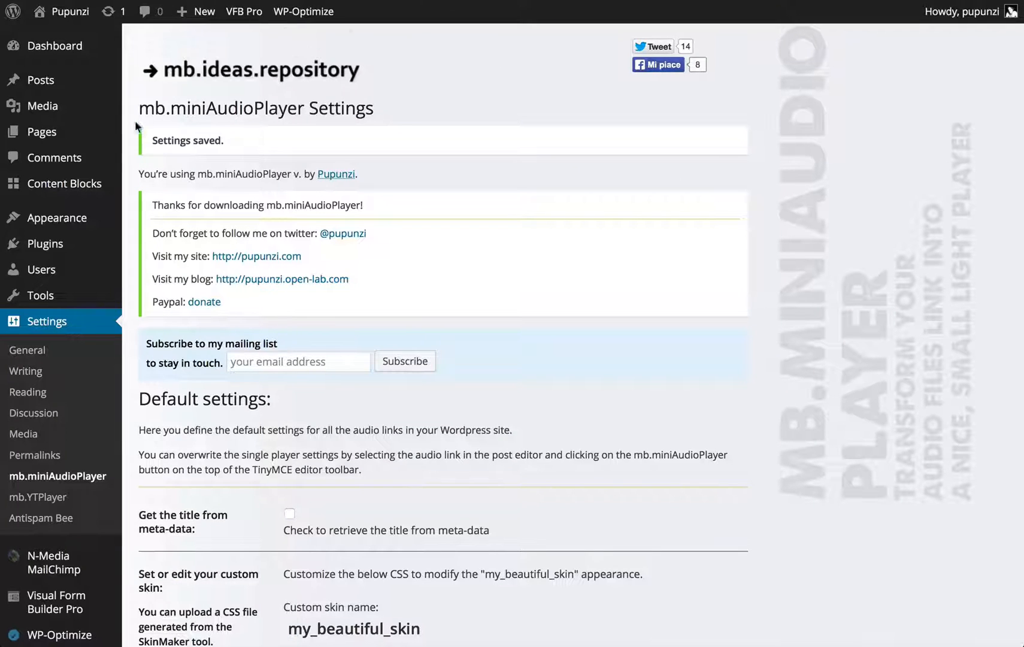
mouse_move(40, 132)
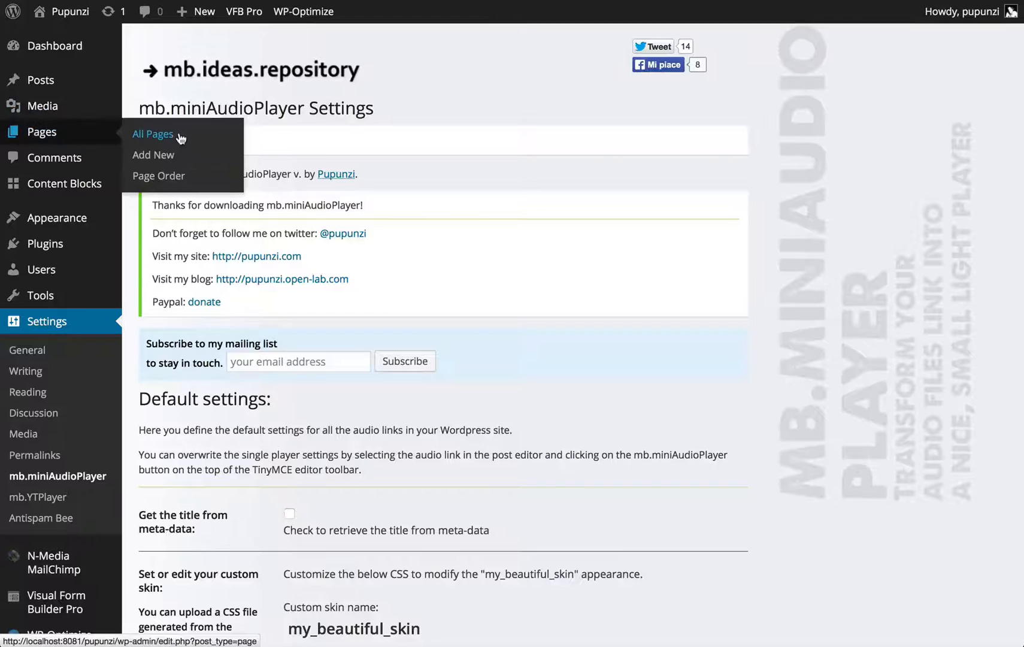
From All Pages, open the jquery.mb.miniAudioPlayer page in the editor
left_click(154, 134)
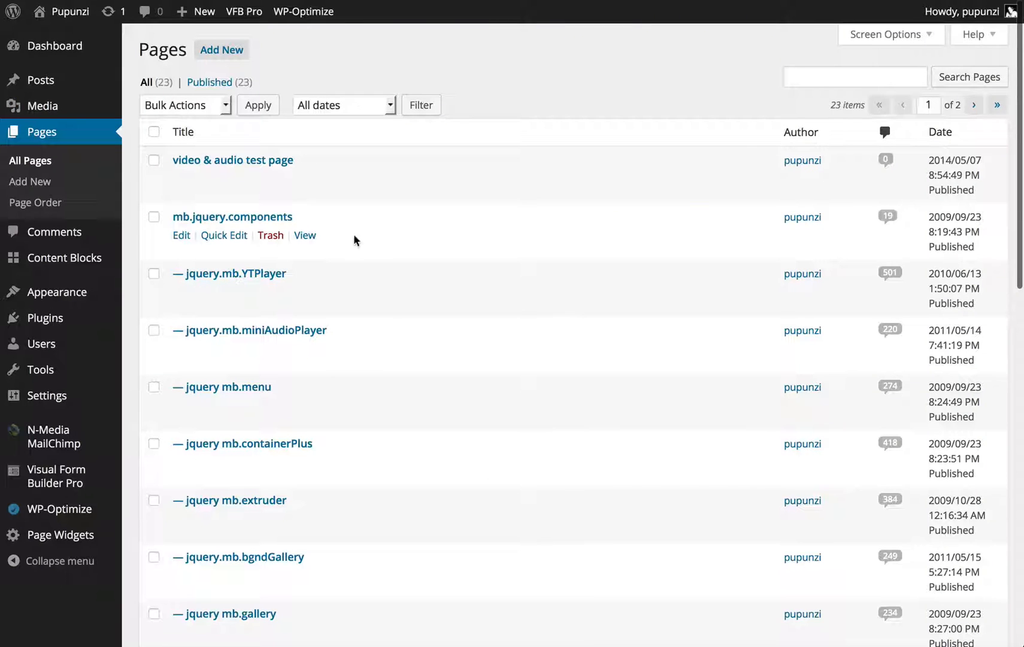
mouse_move(295, 364)
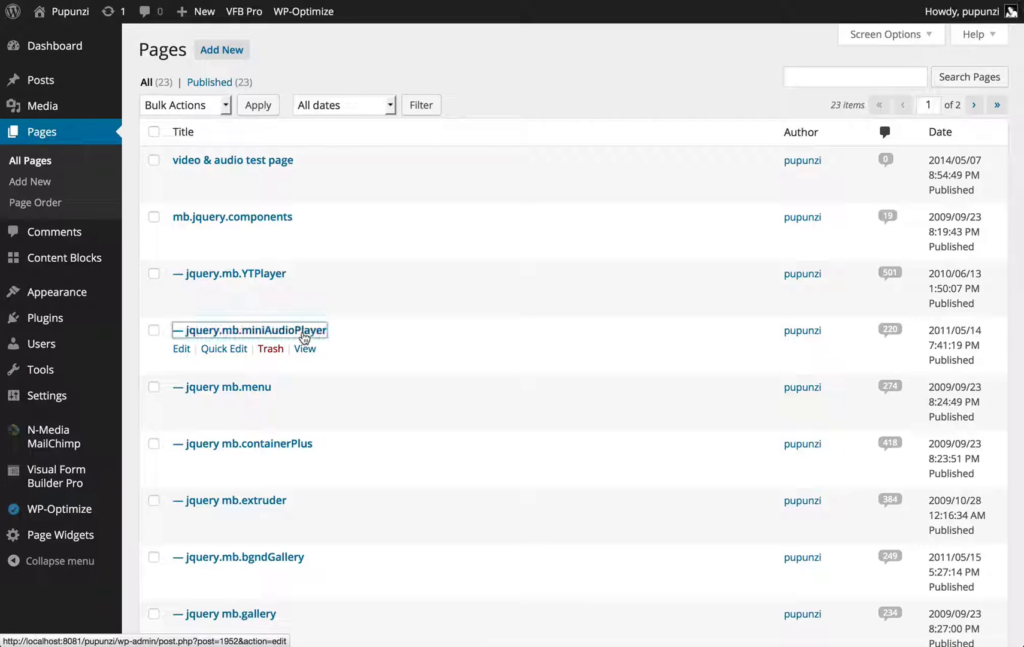
left_click(249, 329)
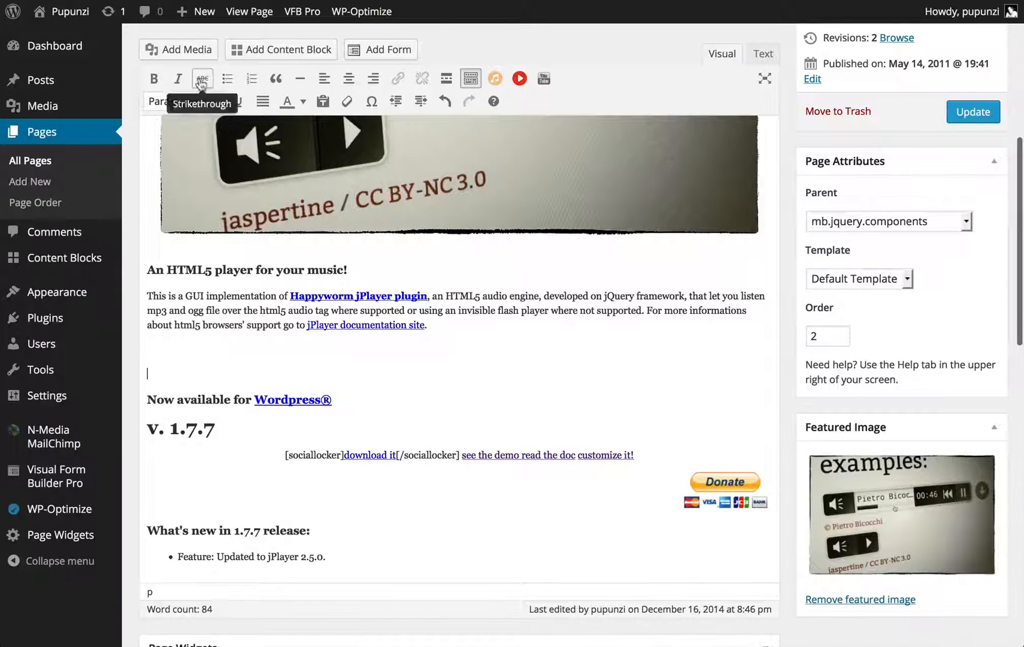
Insert Pietro-Bicocchi-Allegro.mp3 into the page as a Link to Media File via Add Media
left_click(179, 49)
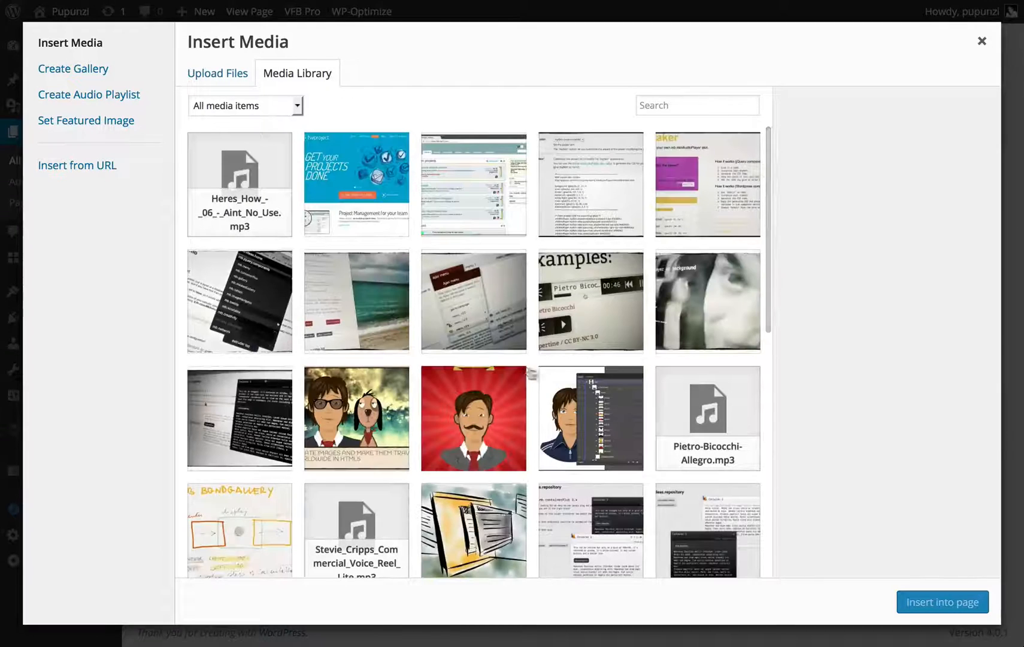
left_click(708, 418)
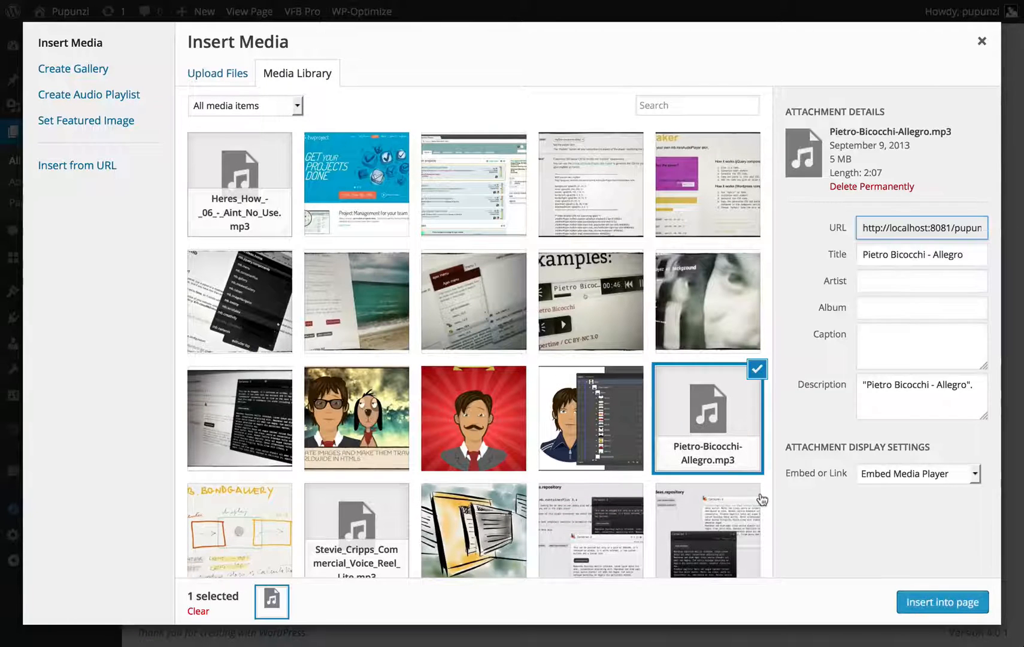
left_click(918, 473)
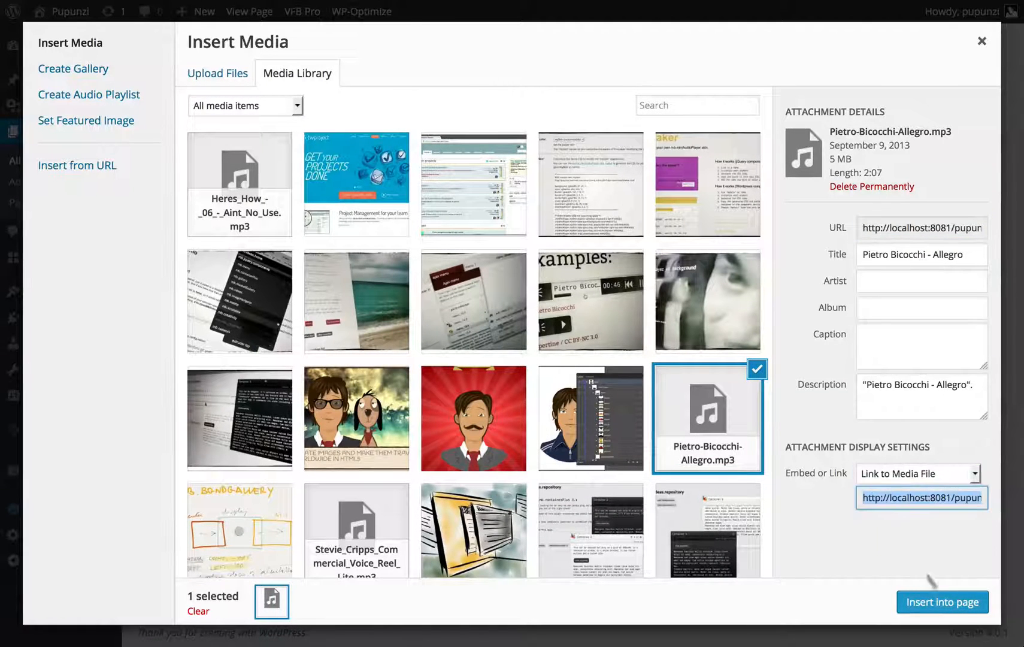
left_click(942, 601)
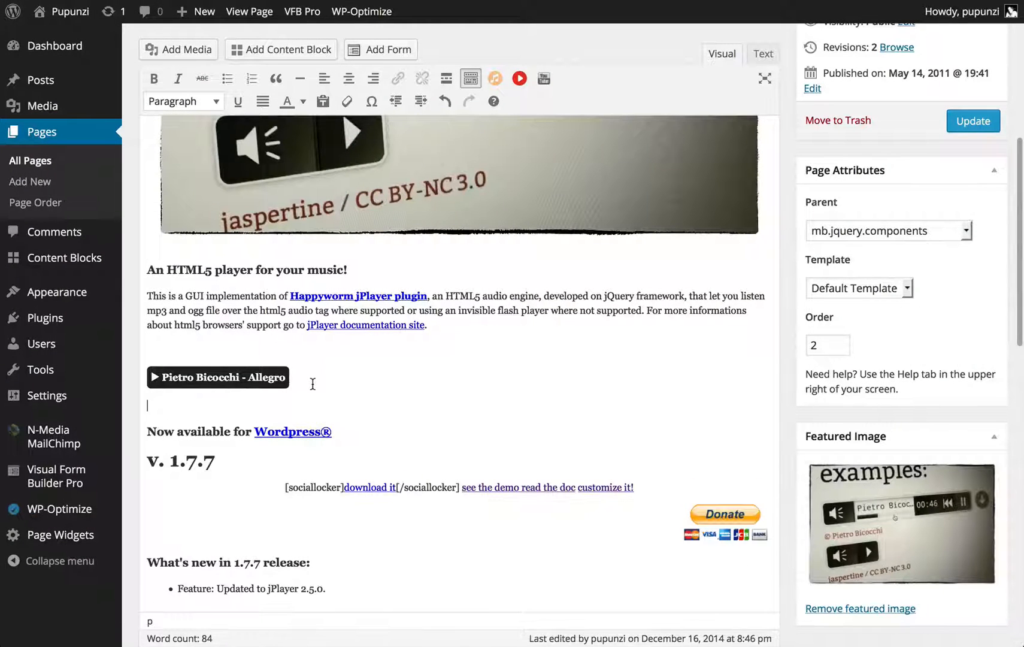
Update the jquery.mb.miniAudioPlayer page and view its live version on the Pupunzi site
left_click(973, 121)
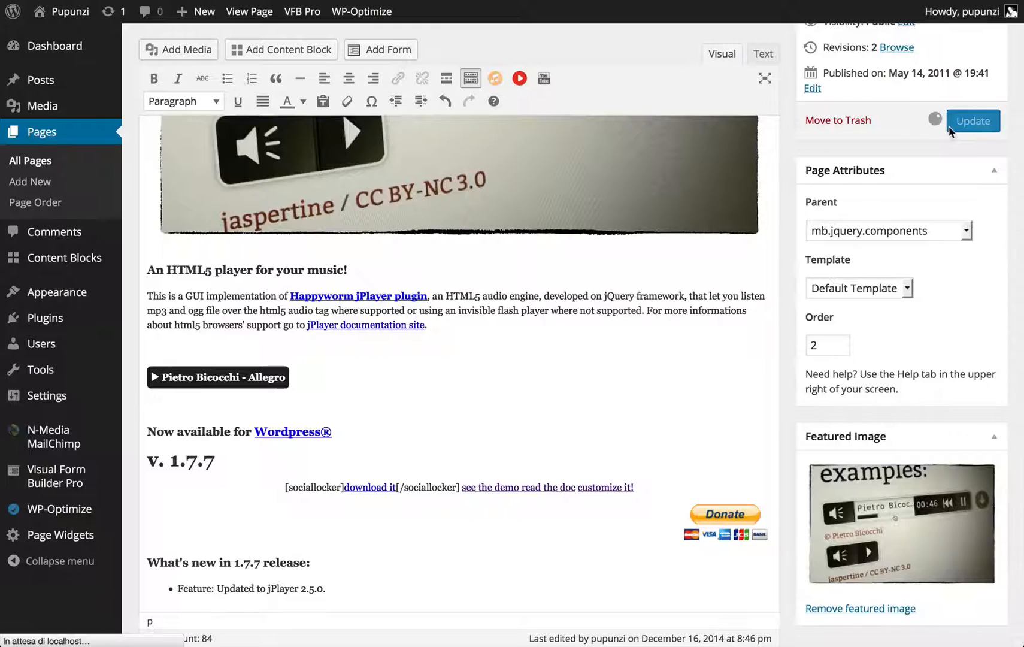
left_click(972, 121)
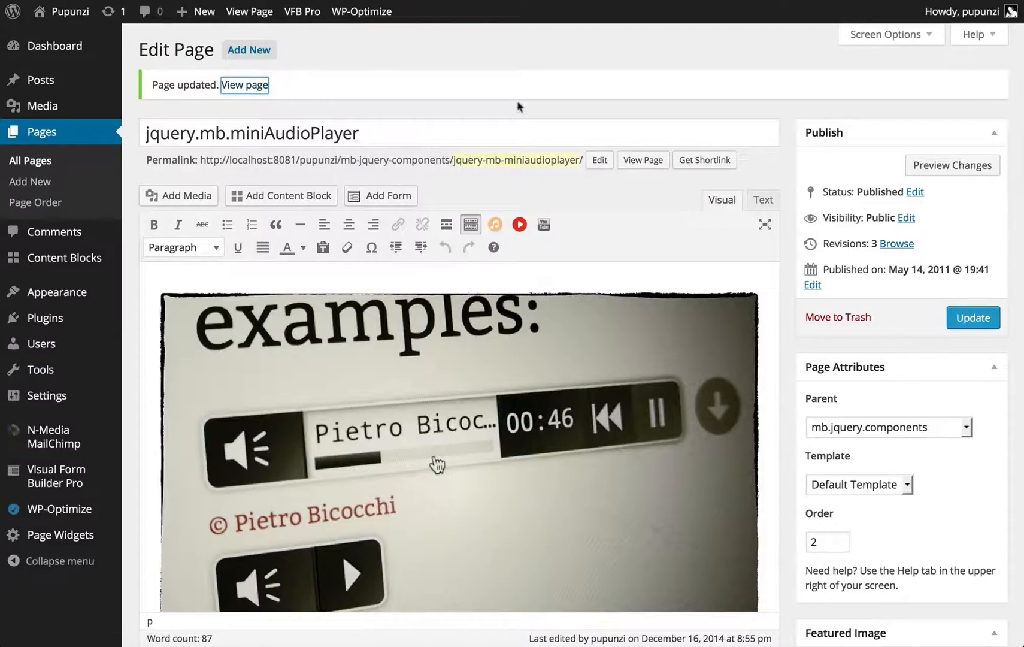
left_click(245, 86)
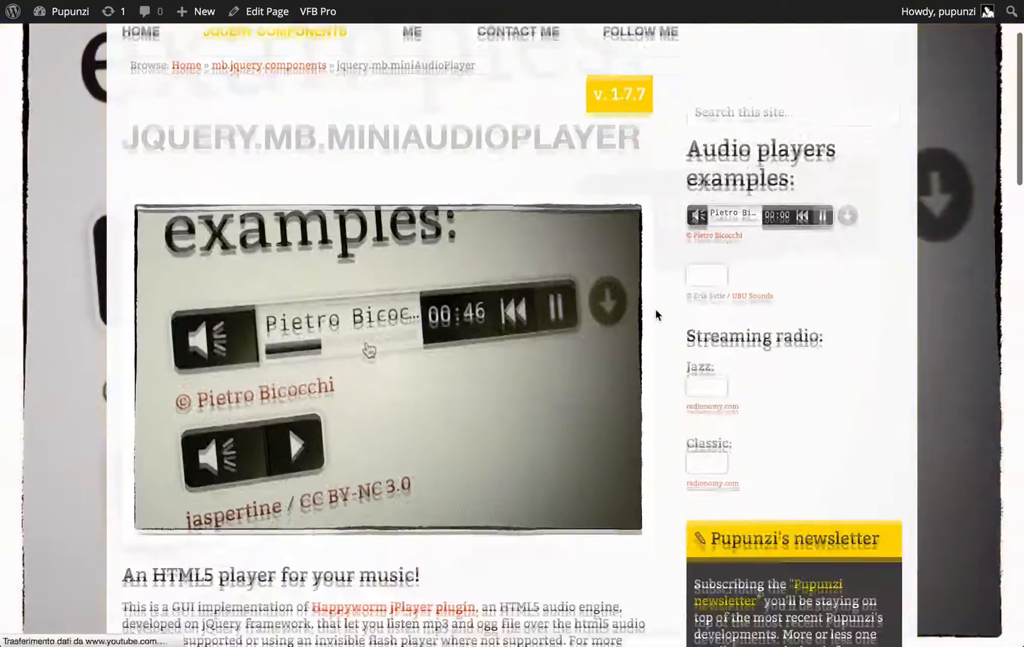
Play and stop the Pietro Bicocchi track in the blue mb.miniAudioPlayer to verify the custom skin
scroll("down", 3)
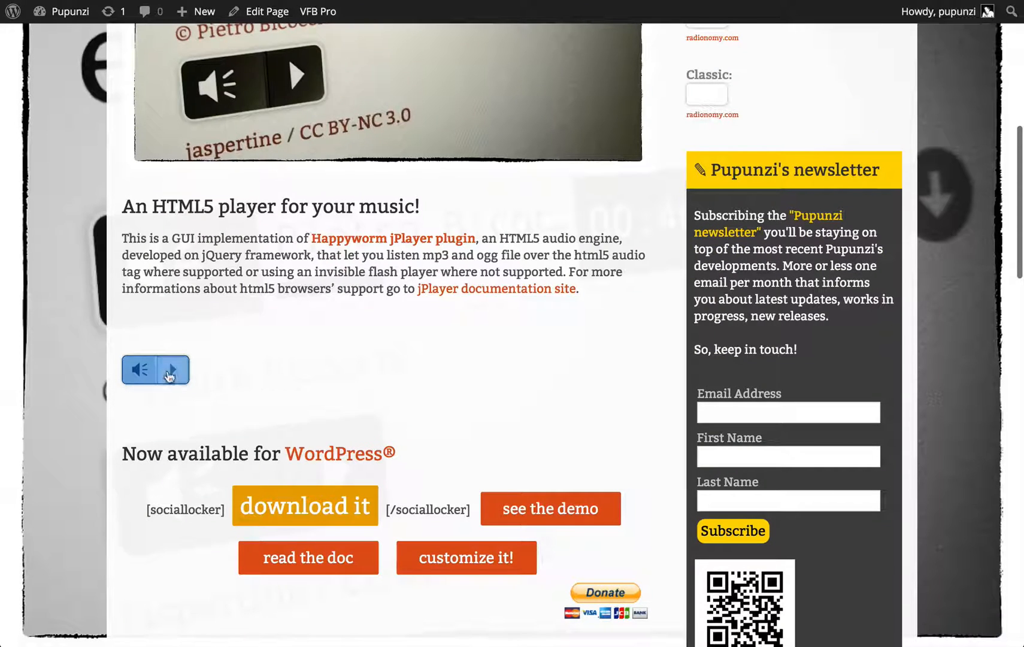
left_click(173, 370)
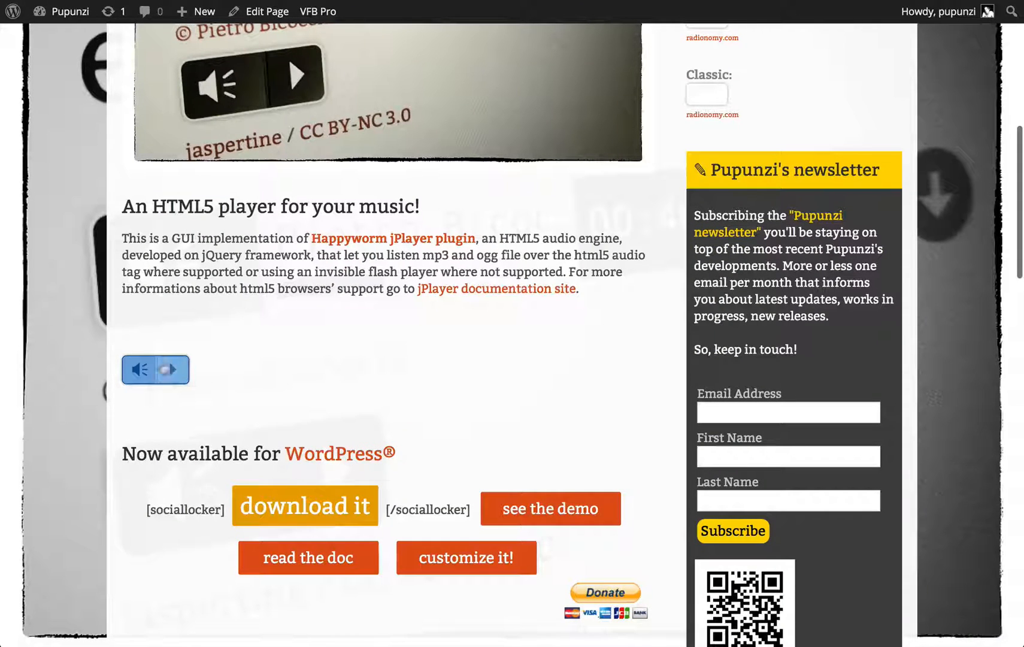
left_click(171, 369)
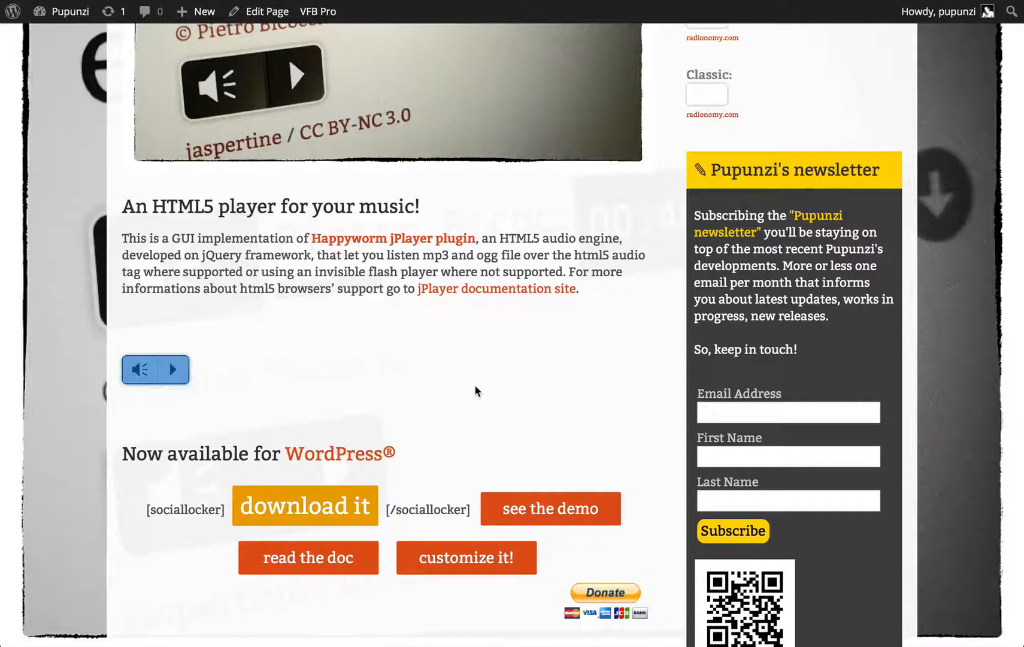
mouse_move(464, 378)
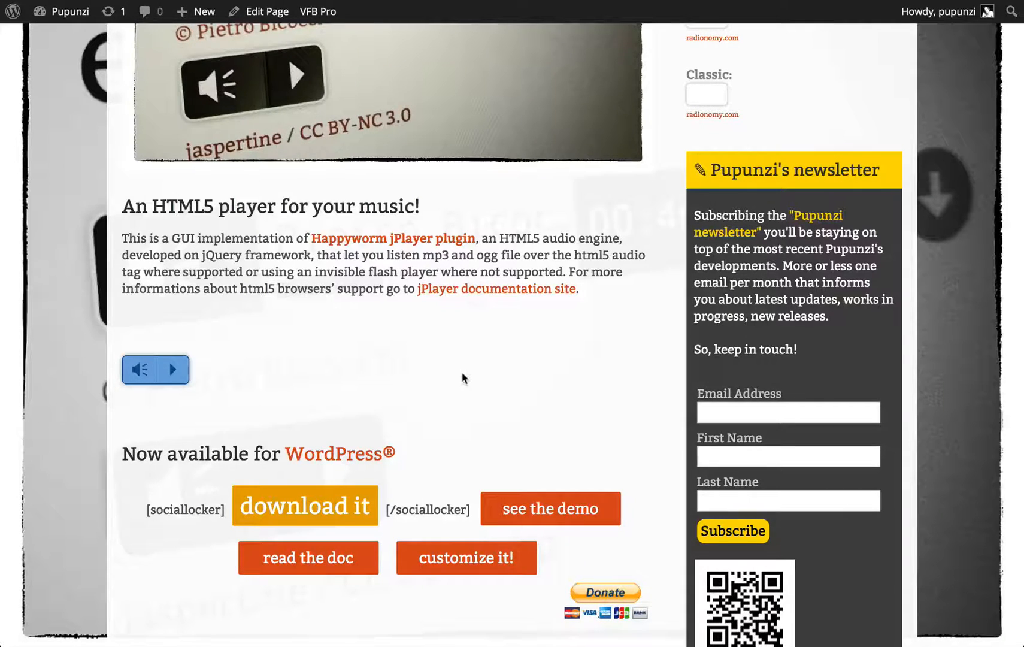